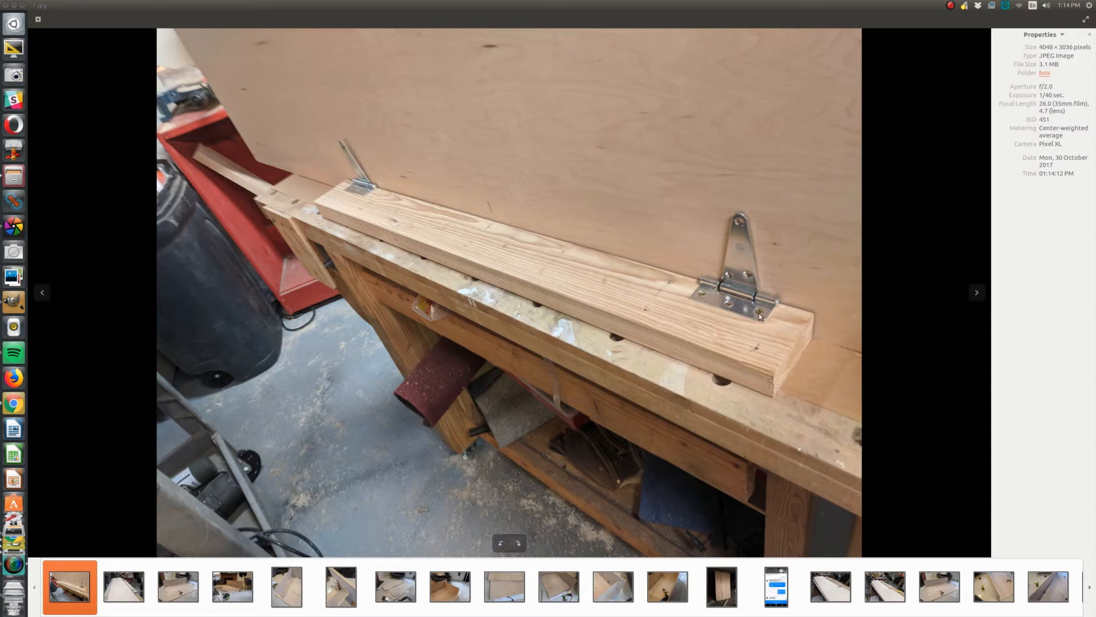
mouse_move(838, 350)
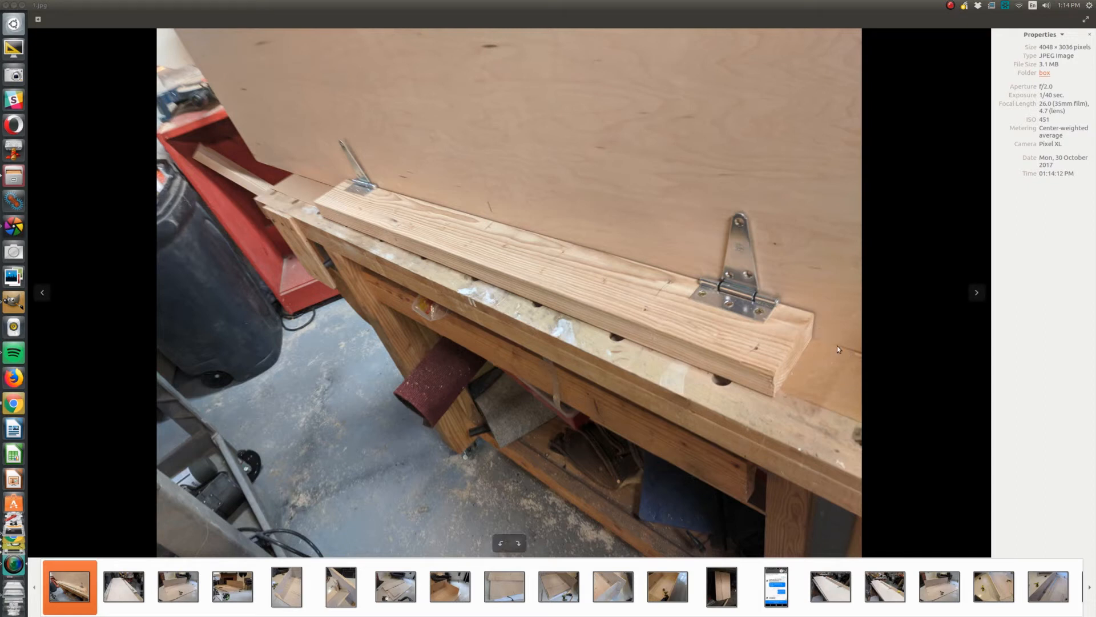
mouse_move(727, 228)
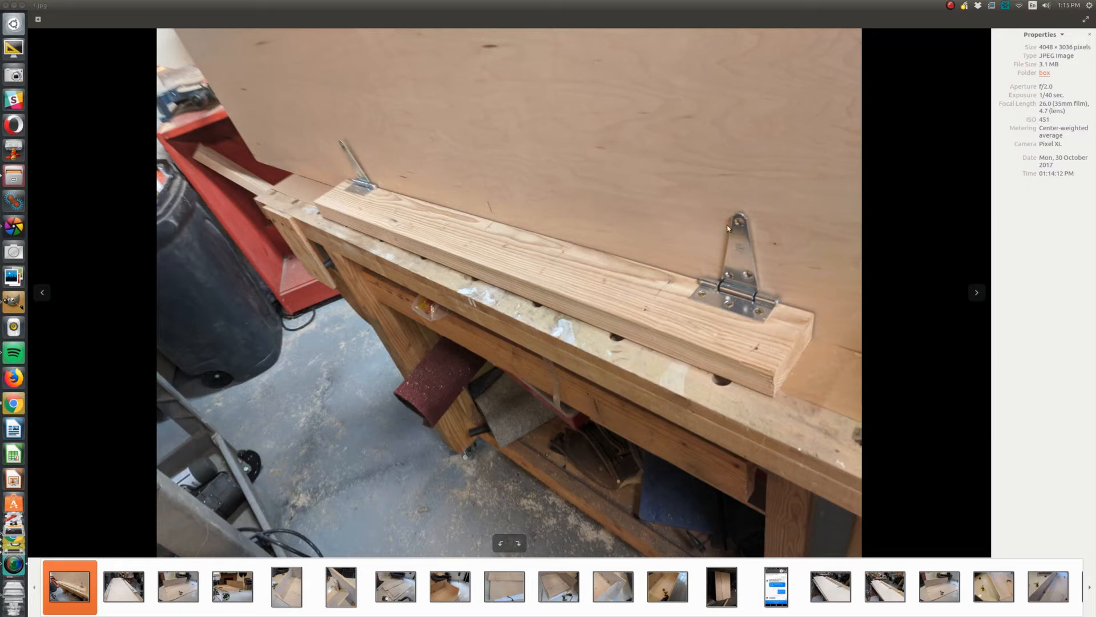
mouse_move(738, 247)
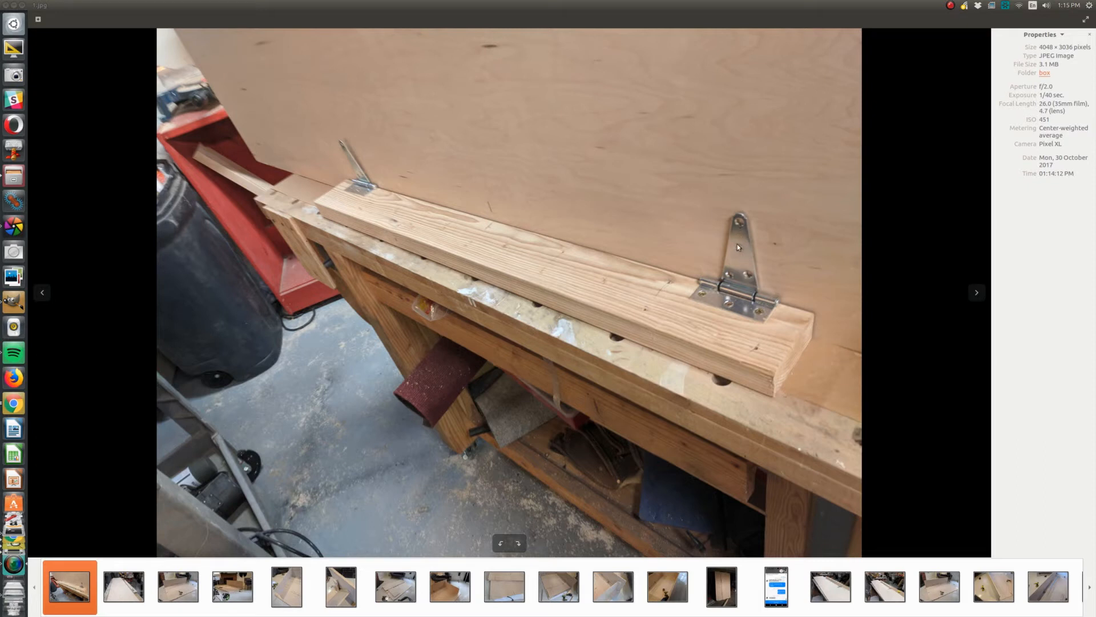
mouse_move(810, 339)
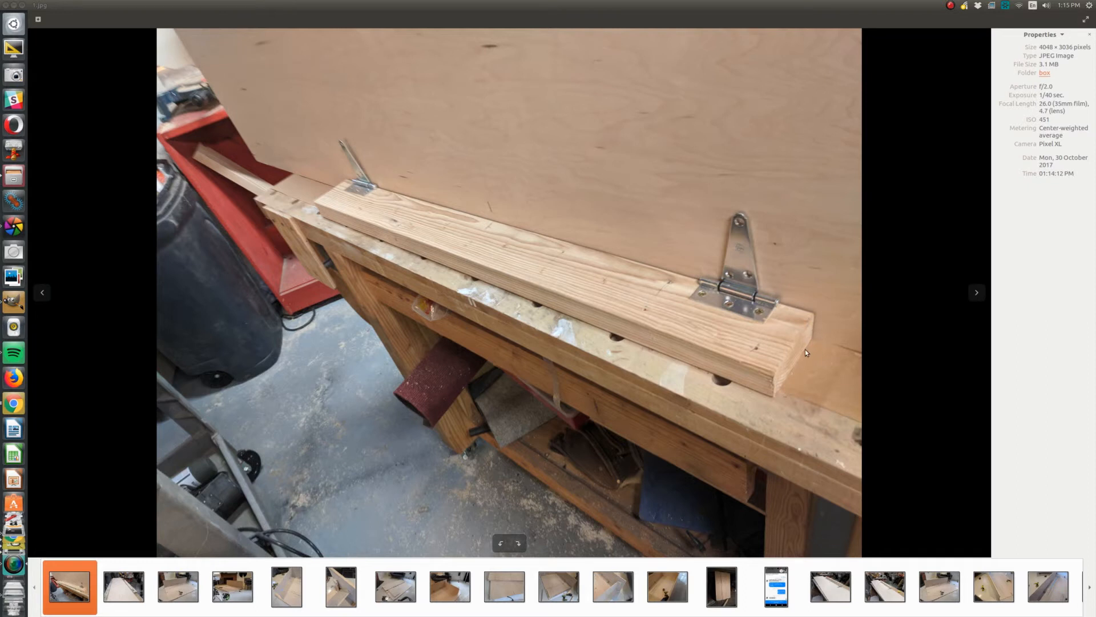
mouse_move(818, 330)
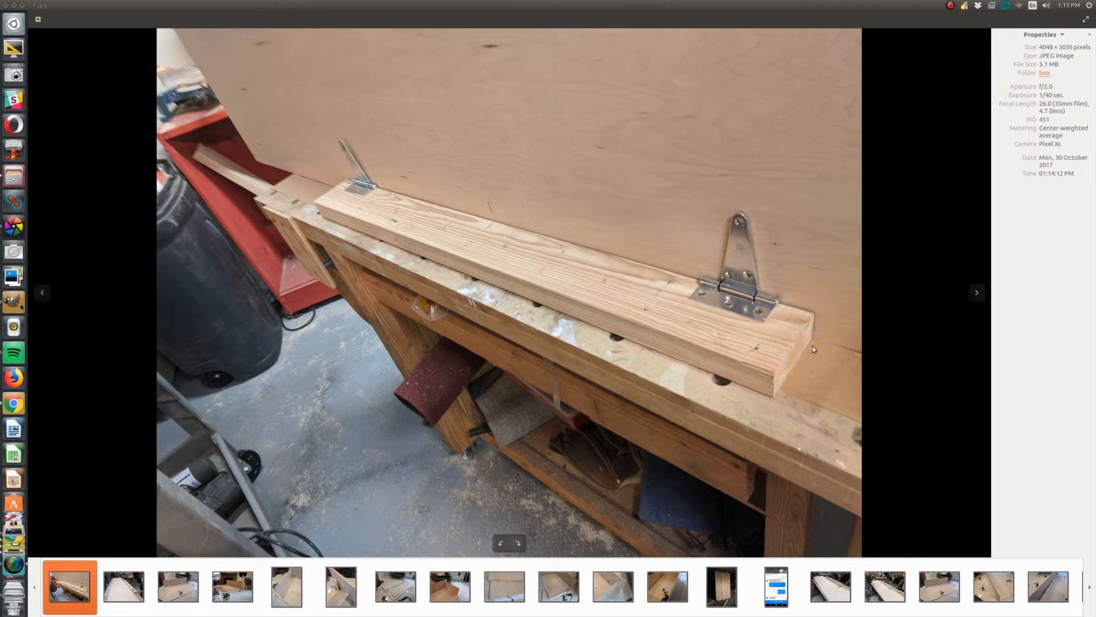
mouse_move(817, 339)
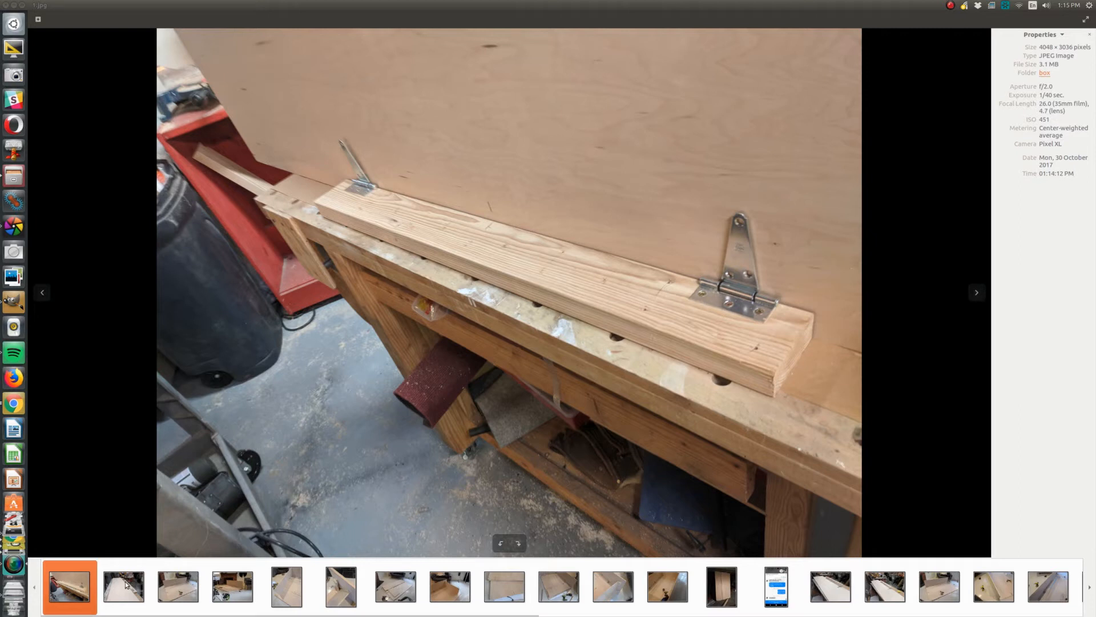
mouse_move(124, 586)
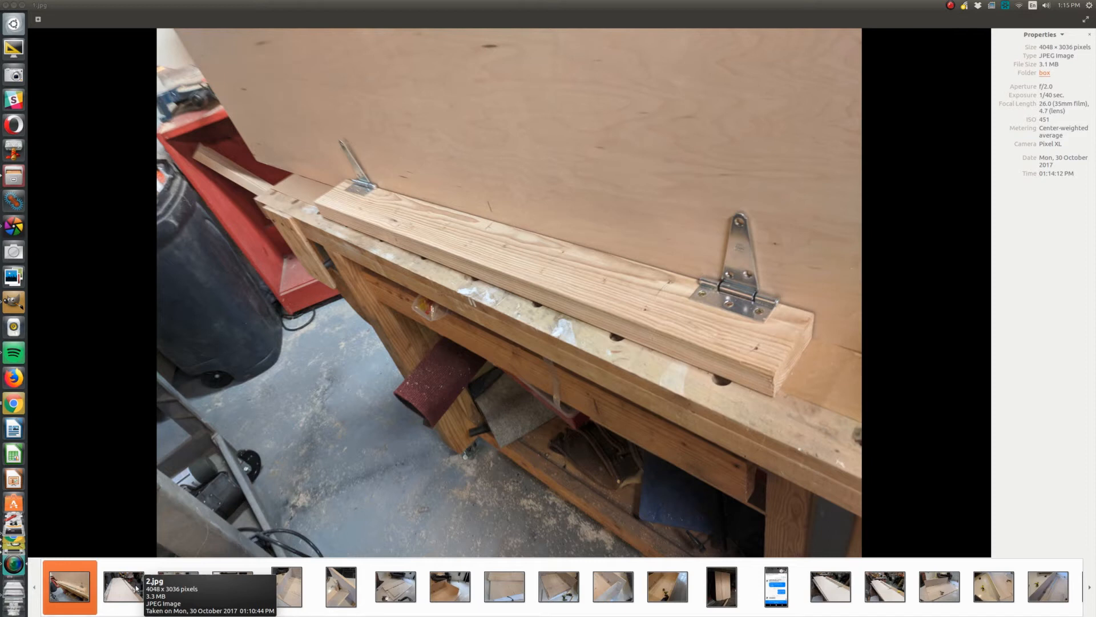
- Advance to the photo of the hinged plywood panel lying on the tiled floor
left_click(122, 588)
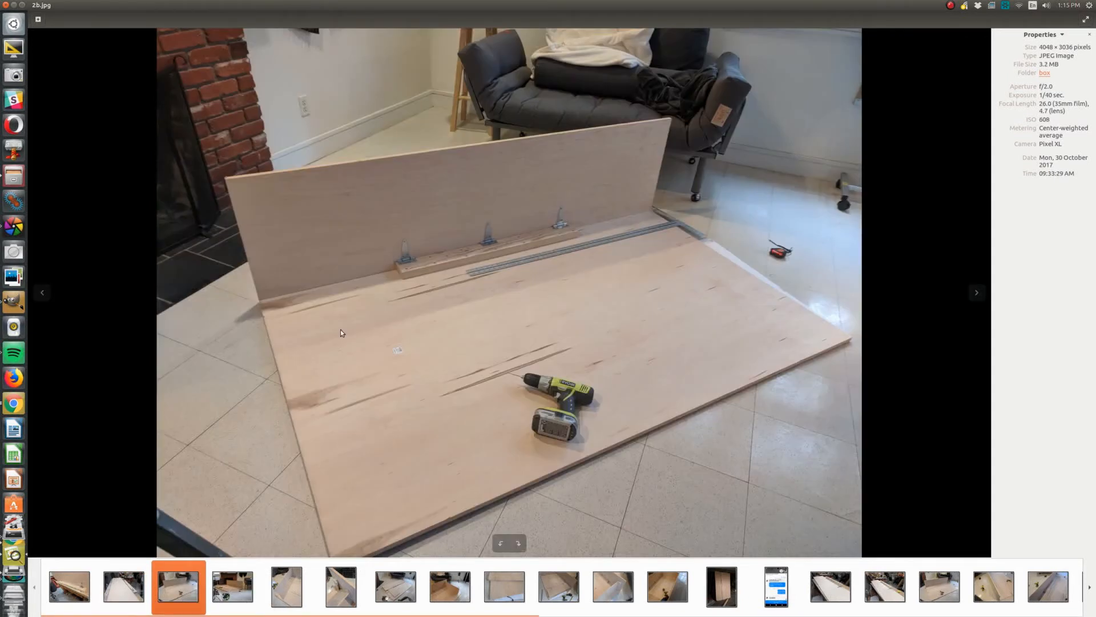
mouse_move(552, 259)
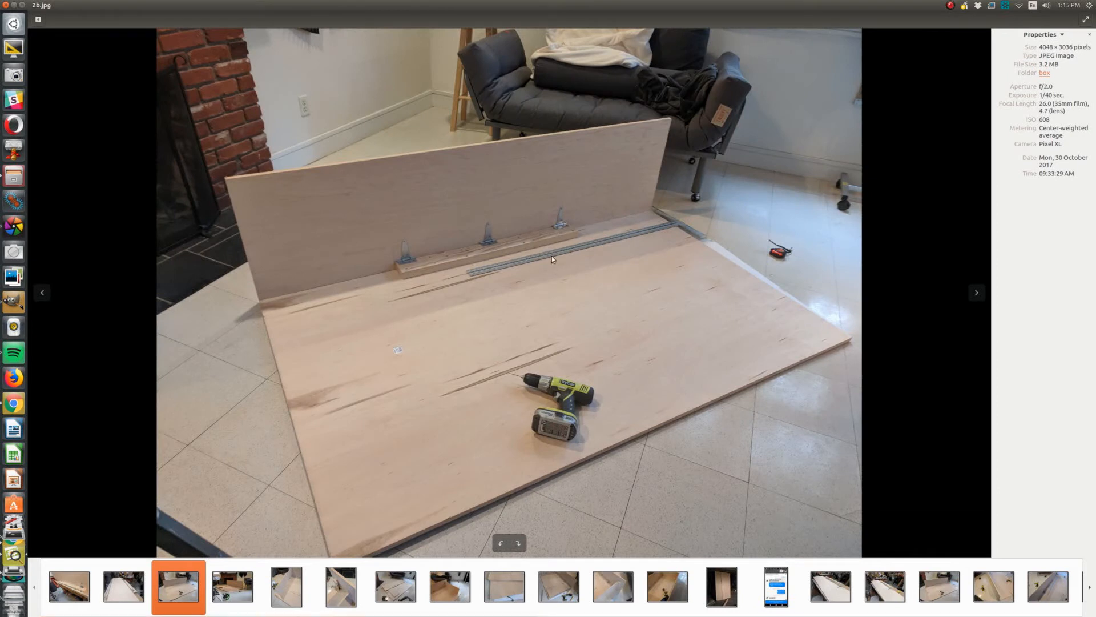
mouse_move(470, 252)
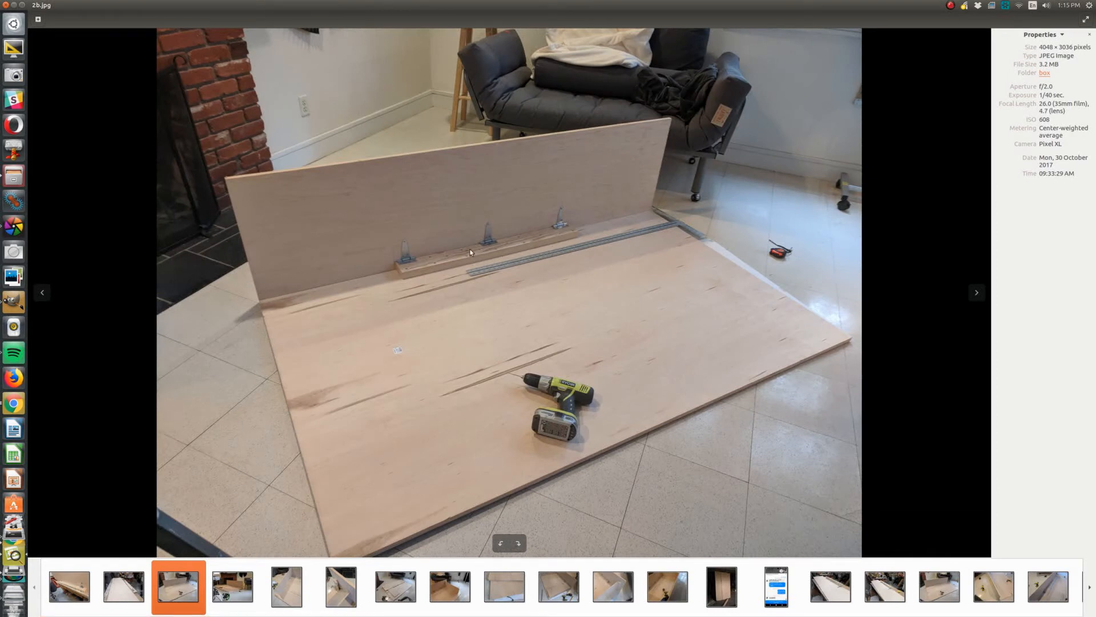
mouse_move(264, 296)
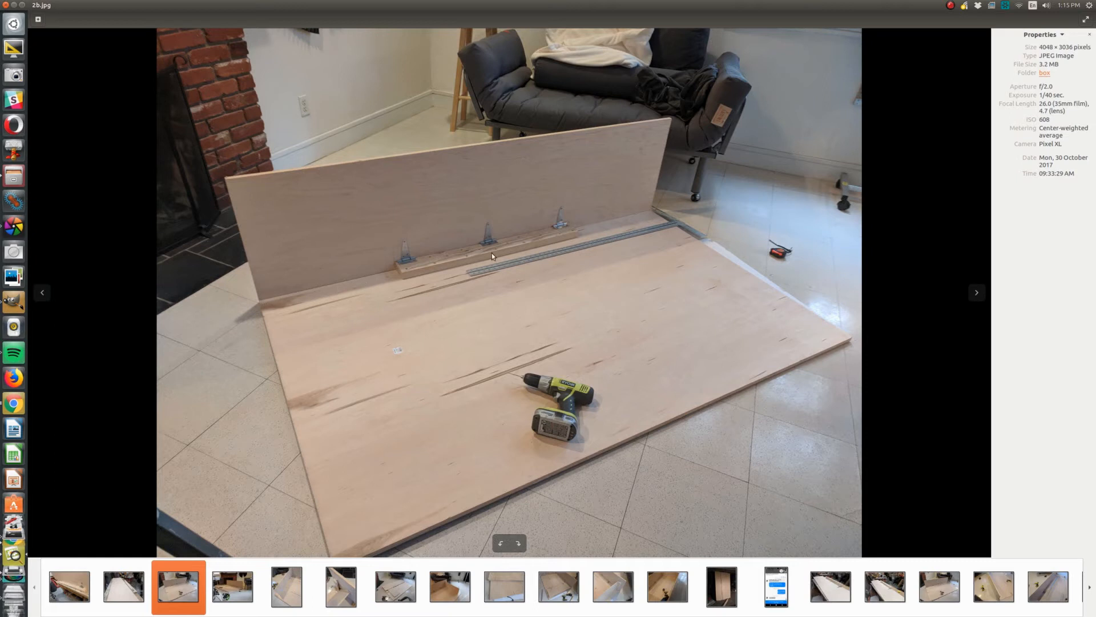
mouse_move(488, 253)
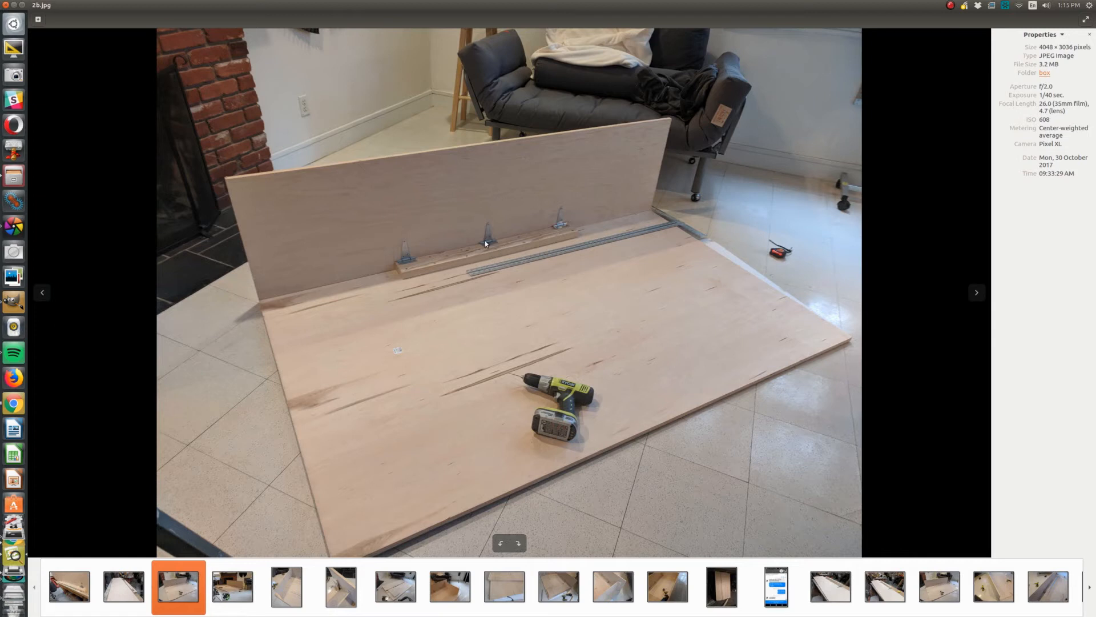
mouse_move(445, 104)
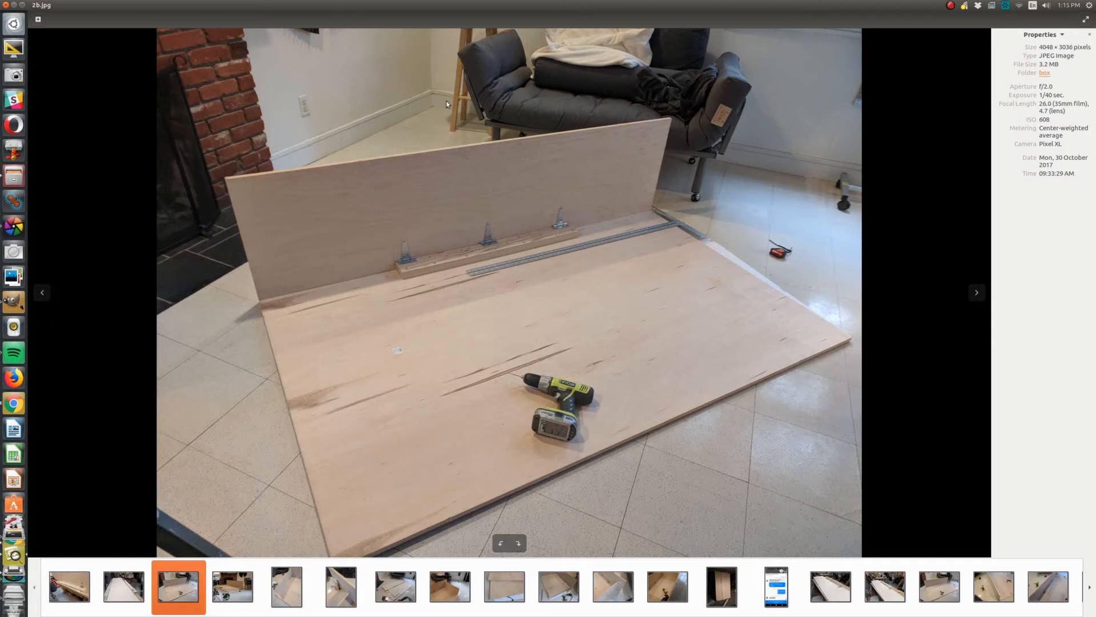
mouse_move(263, 310)
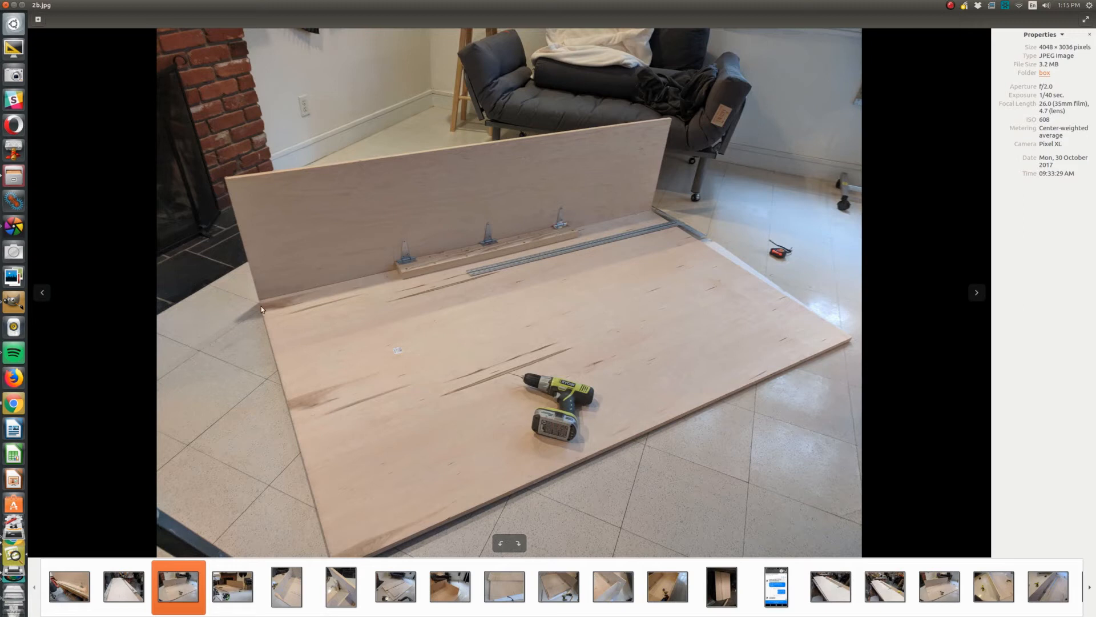
mouse_move(526, 212)
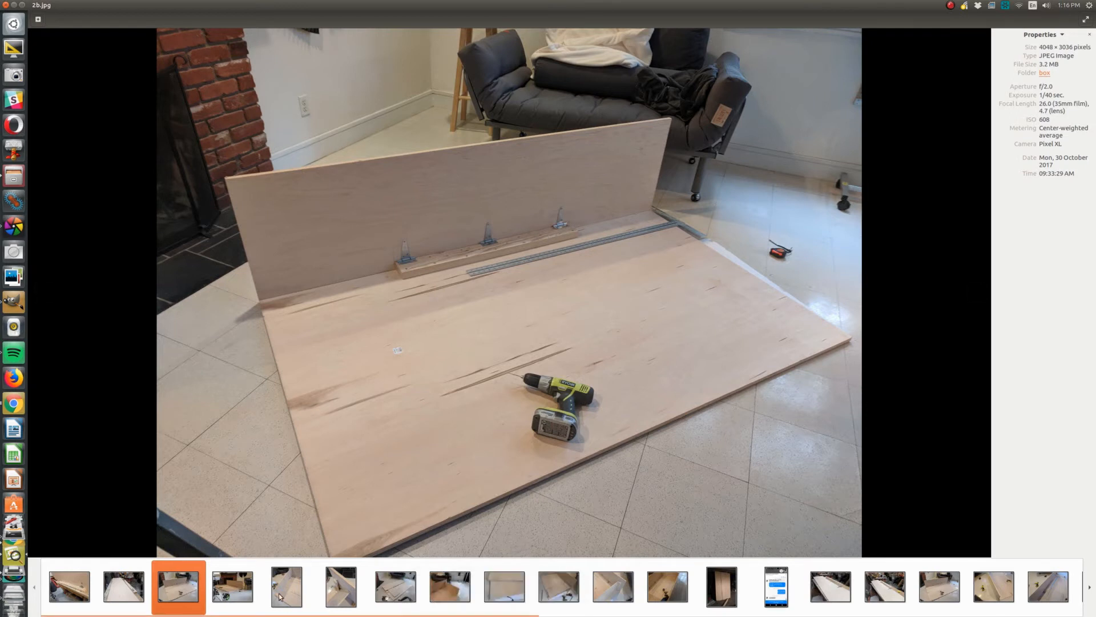
- Open 3.jpg, the wider view of the hinged panel near the fireplace
left_click(232, 585)
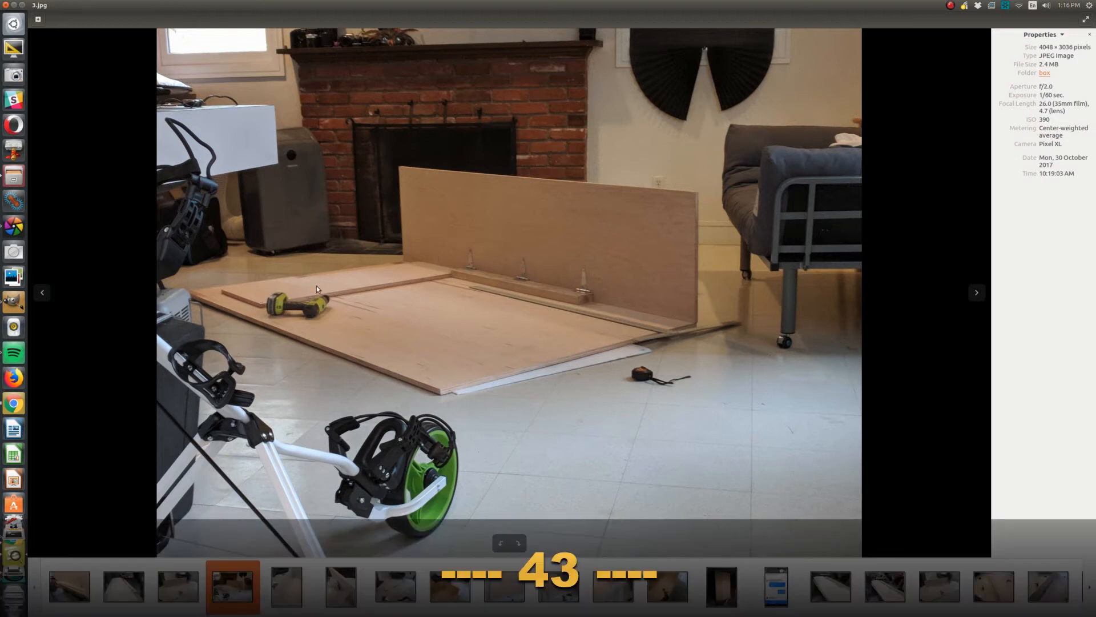
mouse_move(406, 276)
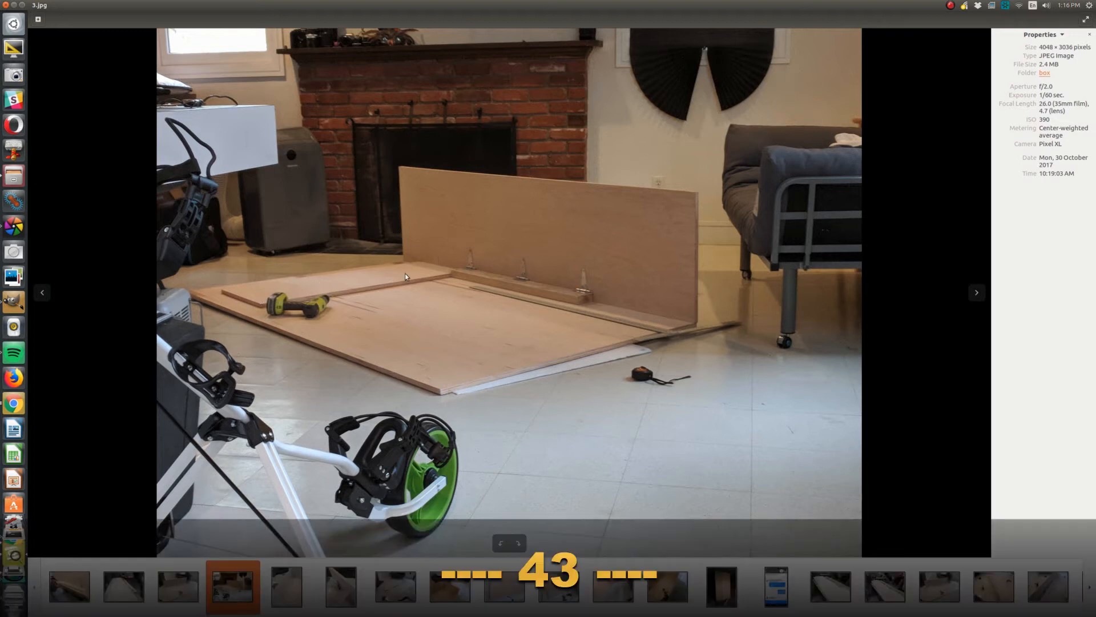
mouse_move(448, 268)
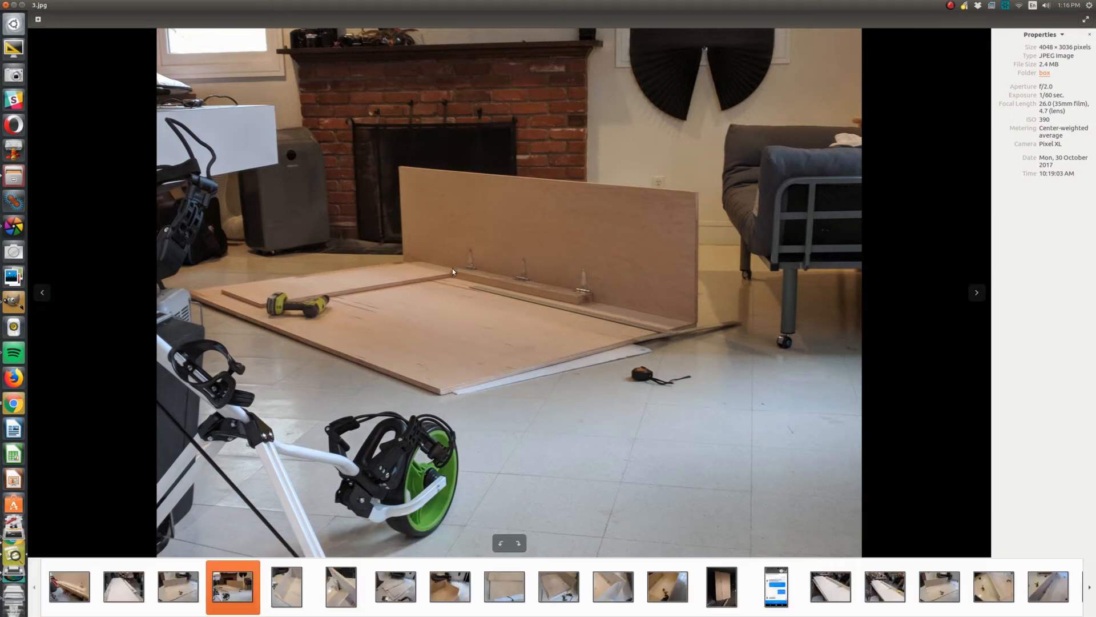
mouse_move(380, 249)
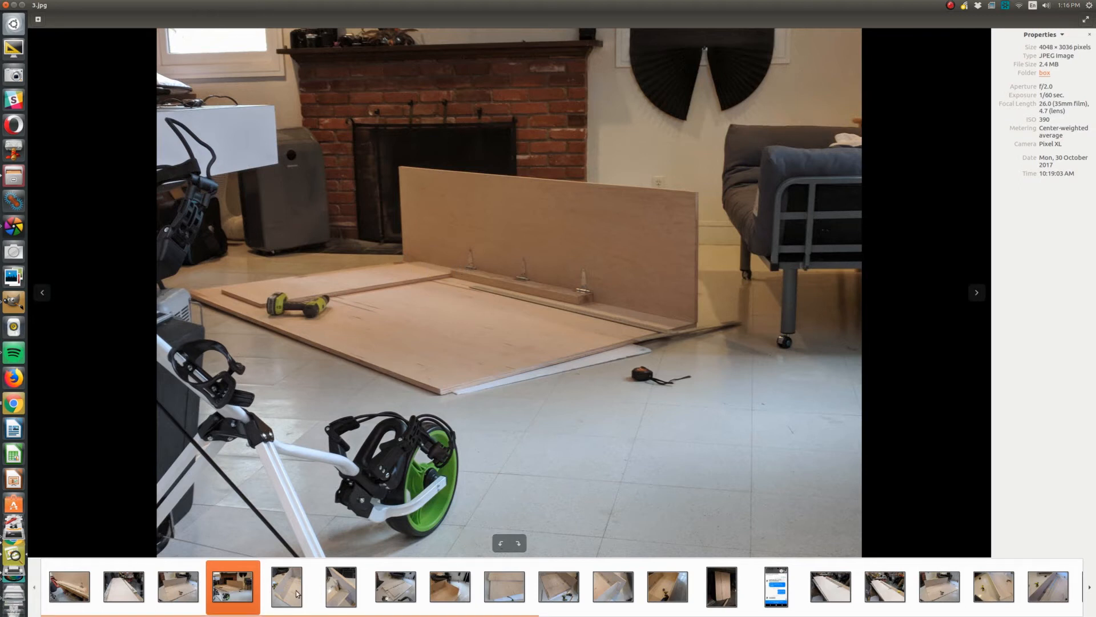
- Open 4.jpg, the close-up of a side panel hinged upright onto the base
left_click(286, 586)
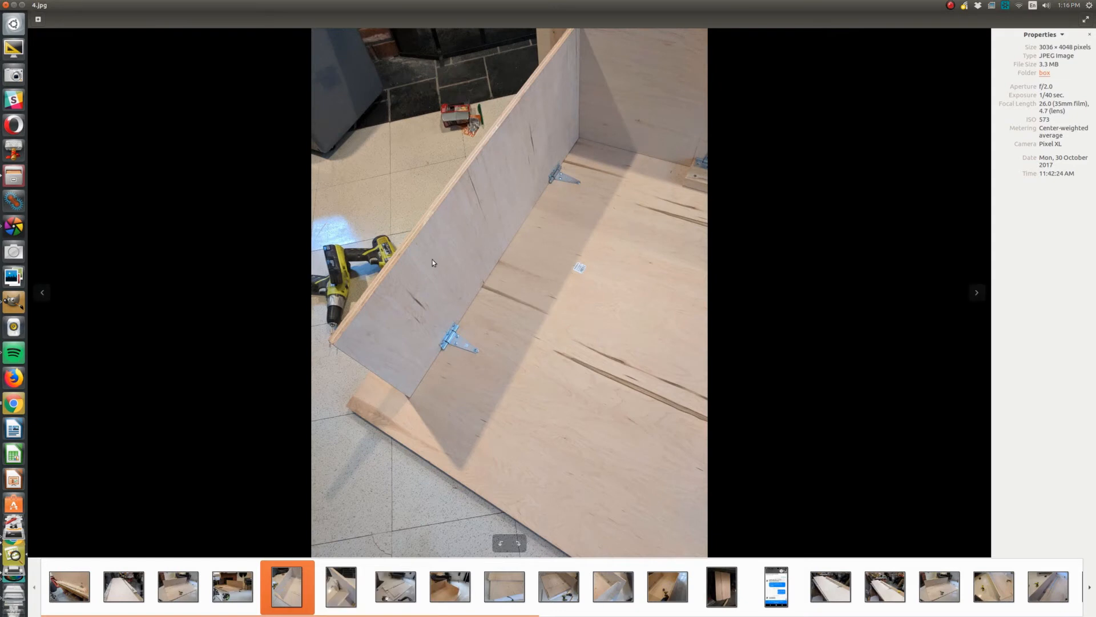
mouse_move(486, 285)
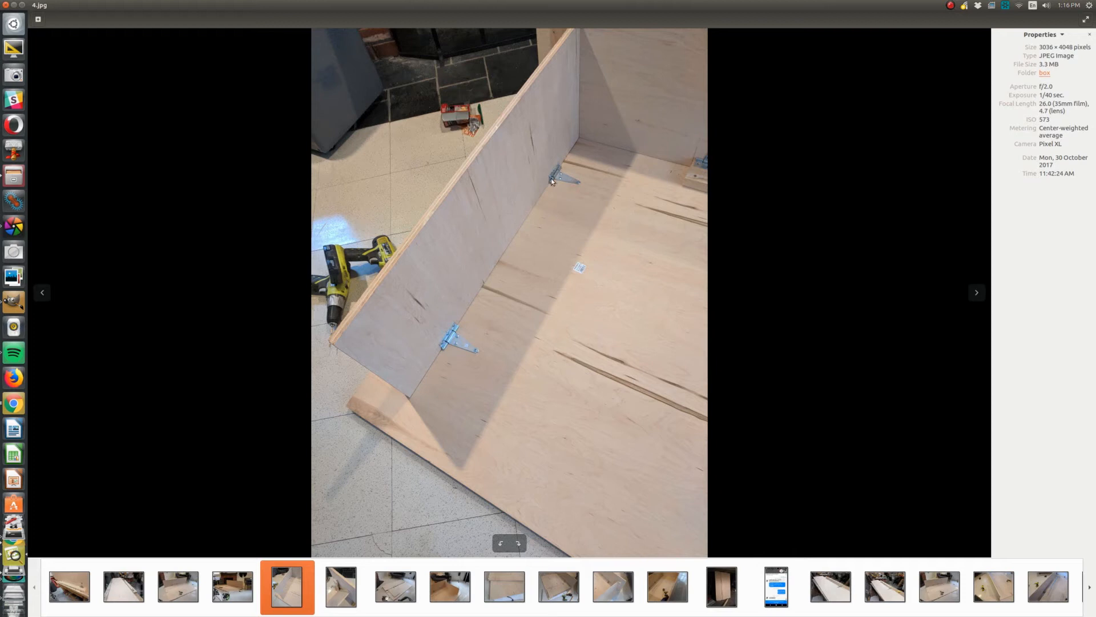
mouse_move(449, 338)
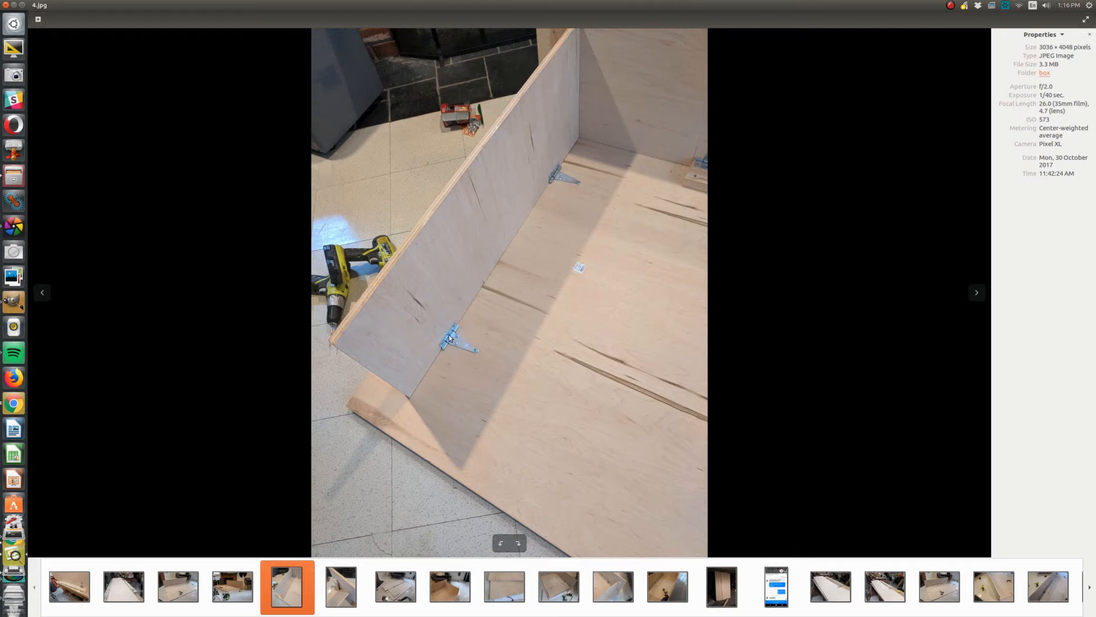
mouse_move(455, 272)
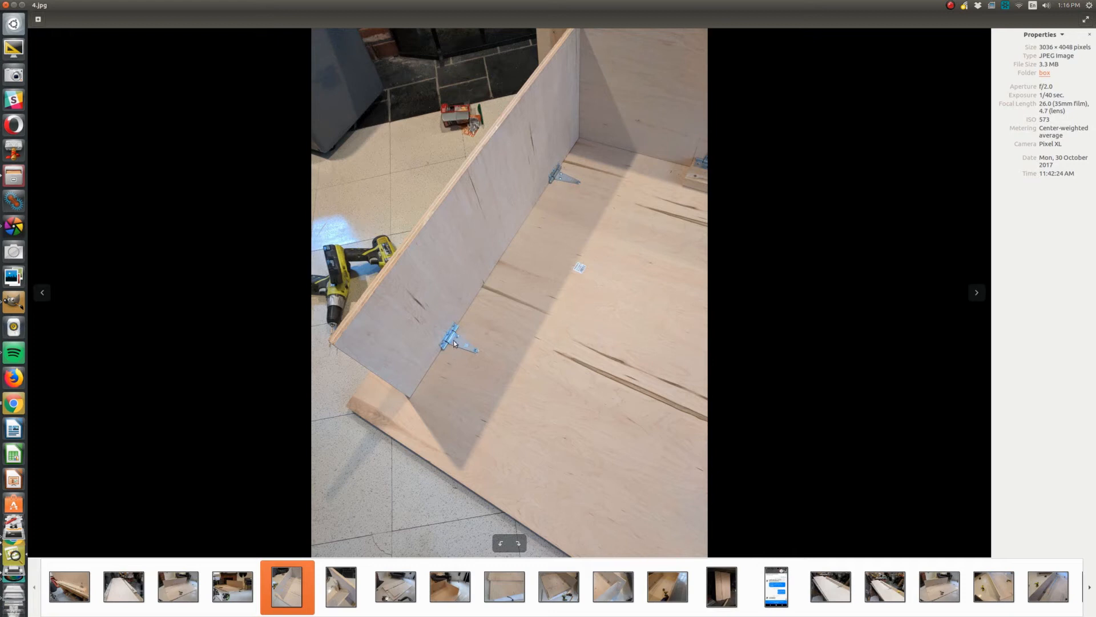
mouse_move(460, 348)
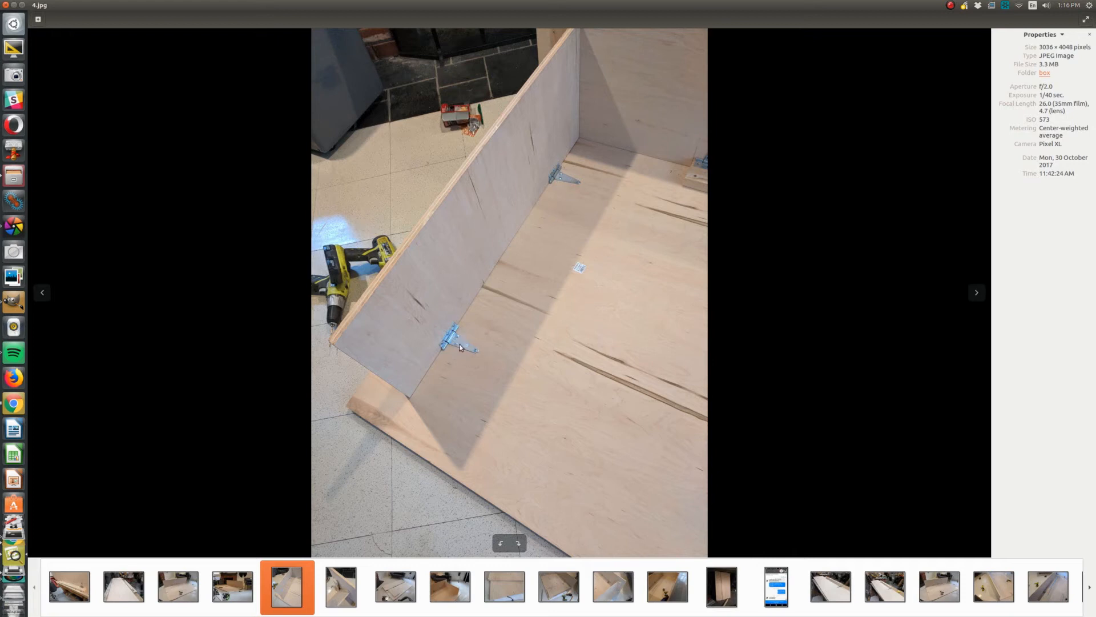
mouse_move(377, 265)
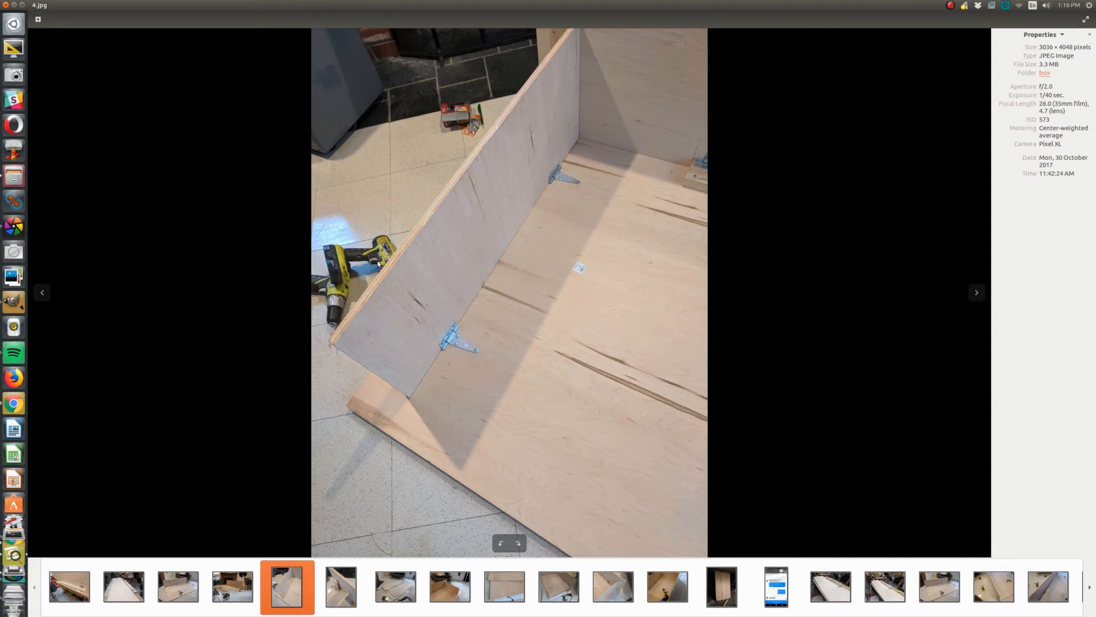
mouse_move(585, 28)
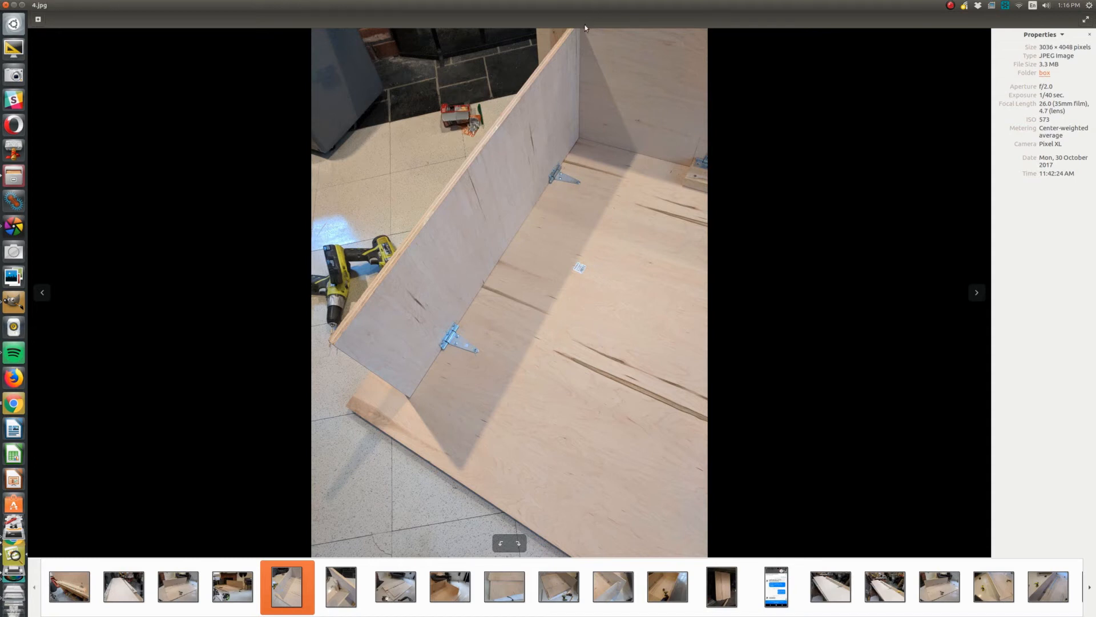
mouse_move(564, 60)
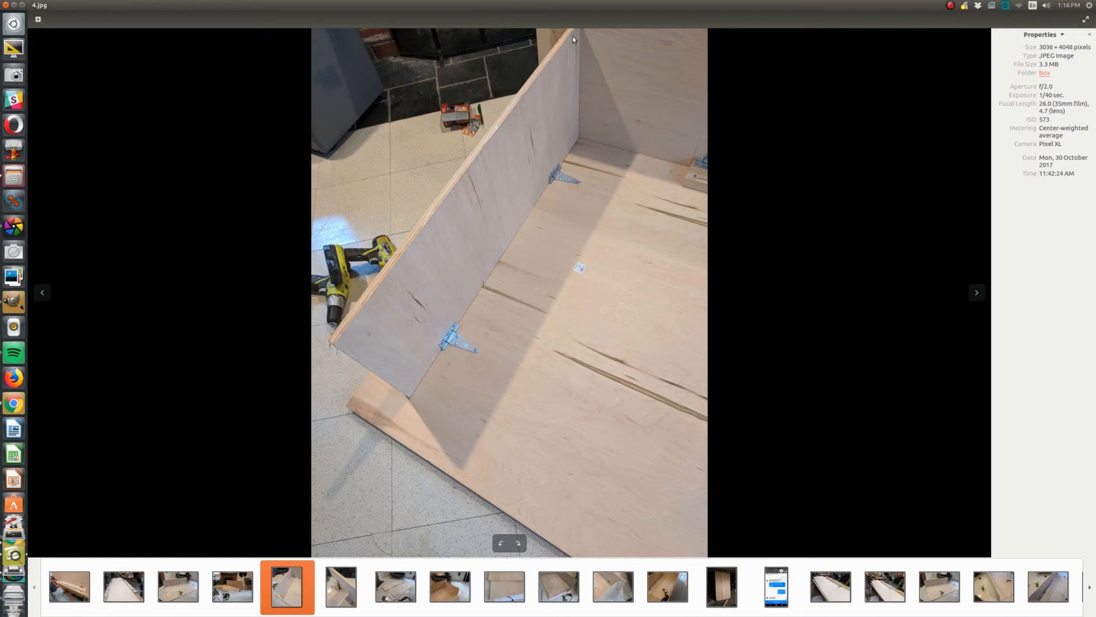
mouse_move(577, 40)
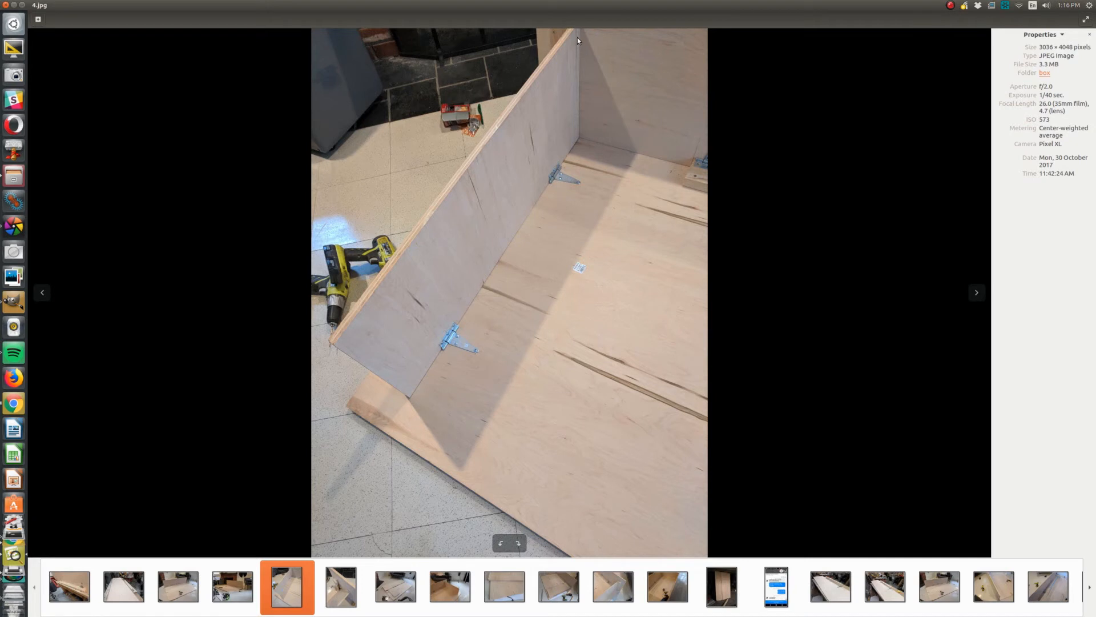
mouse_move(457, 184)
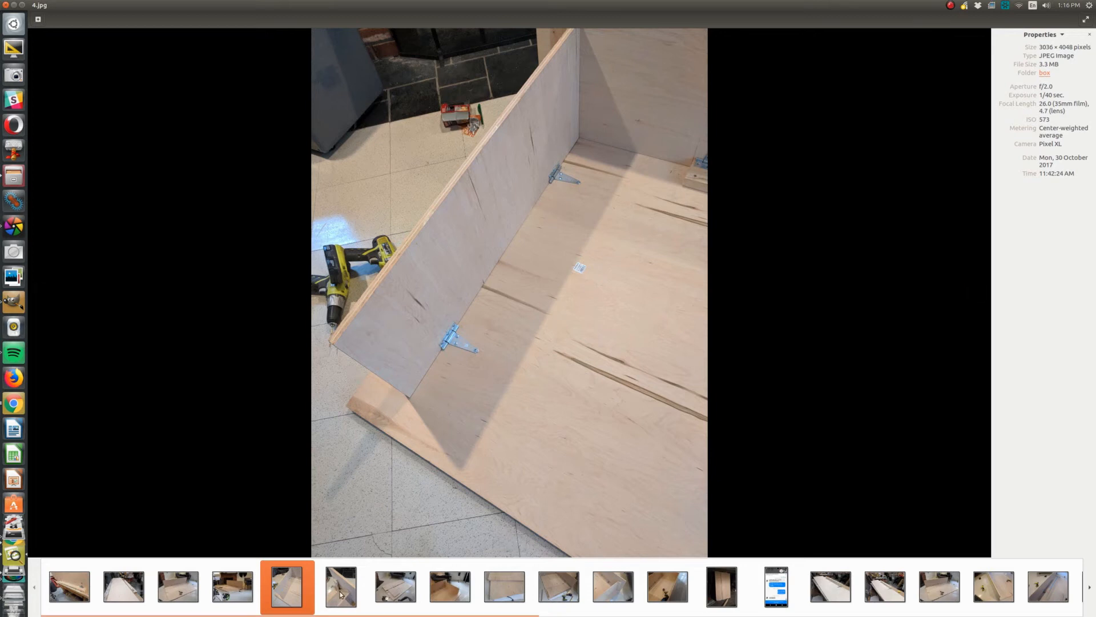
- Advance to the close-up of the plywood block under the tilted side panel
left_click(340, 586)
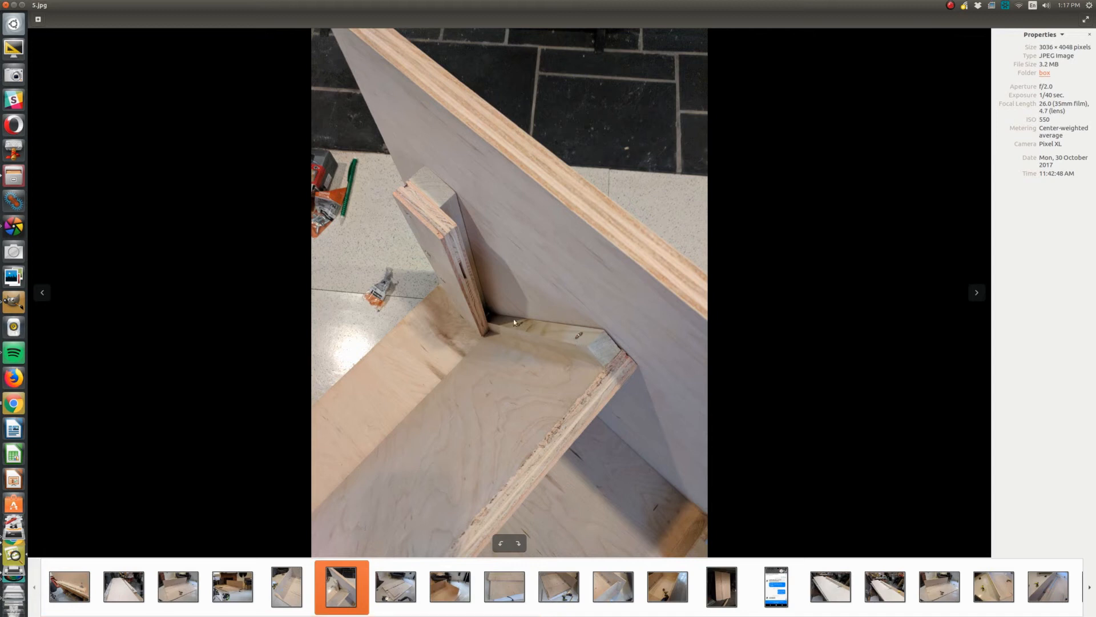
mouse_move(564, 336)
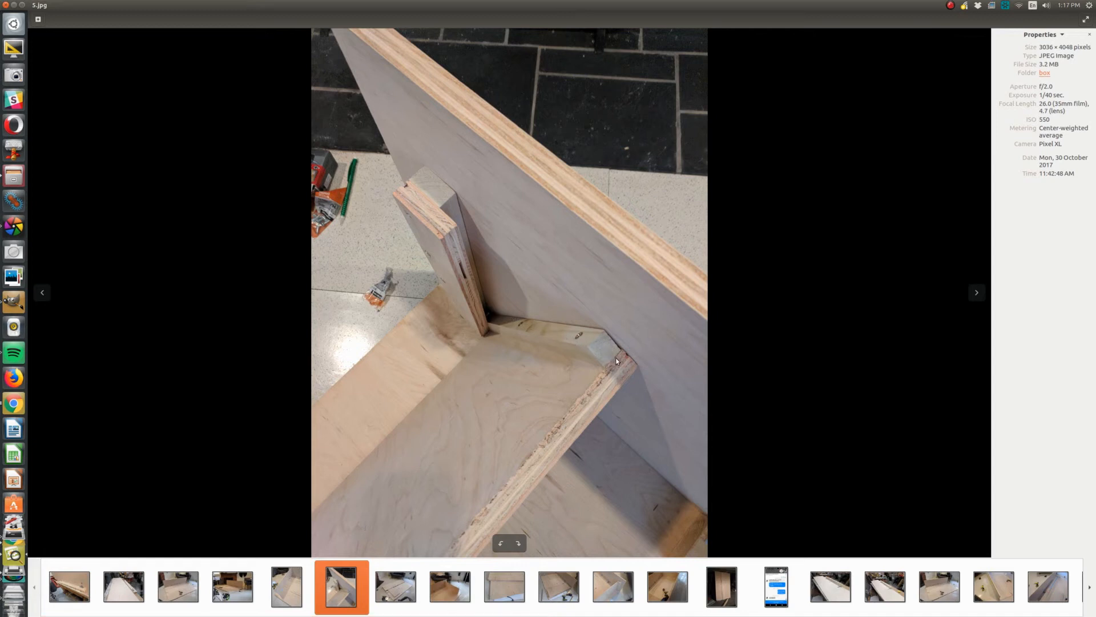
mouse_move(595, 345)
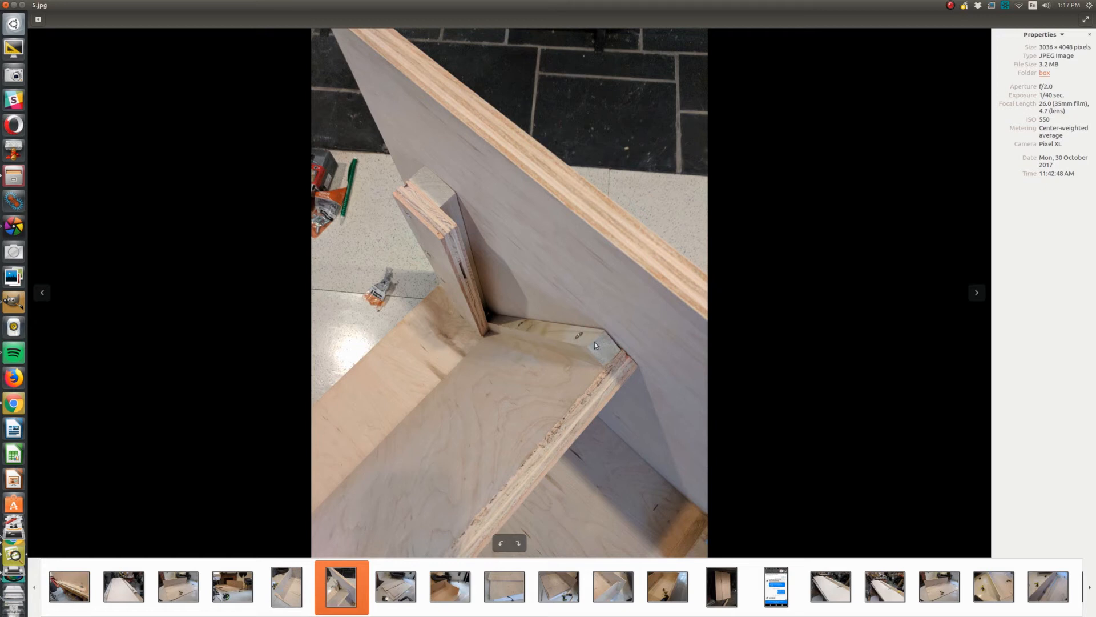
mouse_move(448, 230)
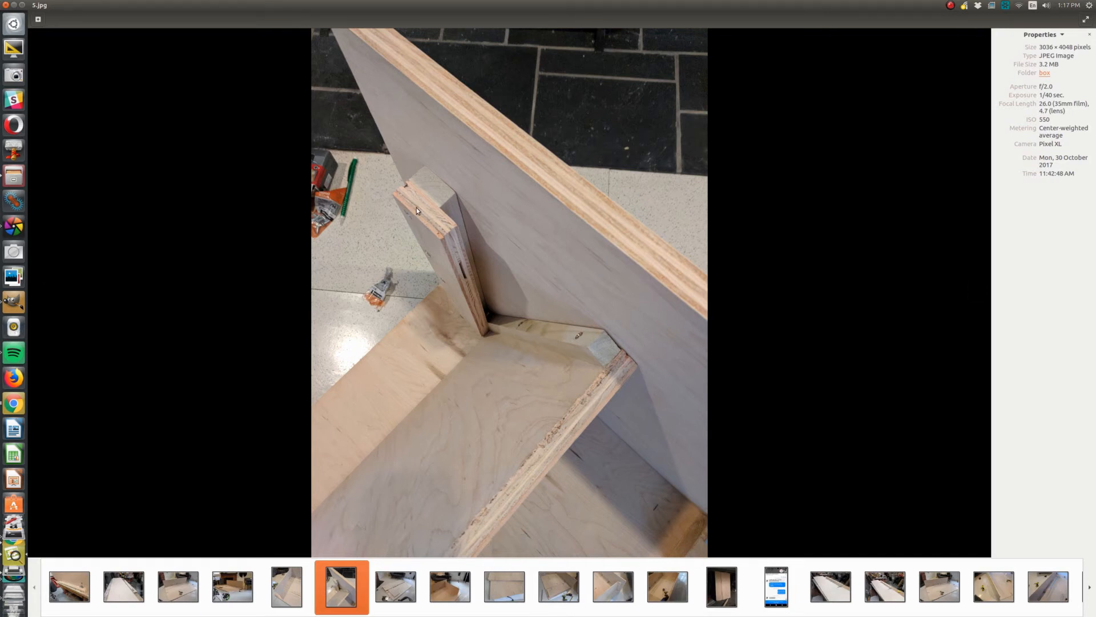
- Select the following filmstrip thumbnail after the corner-block close-up
left_click(396, 586)
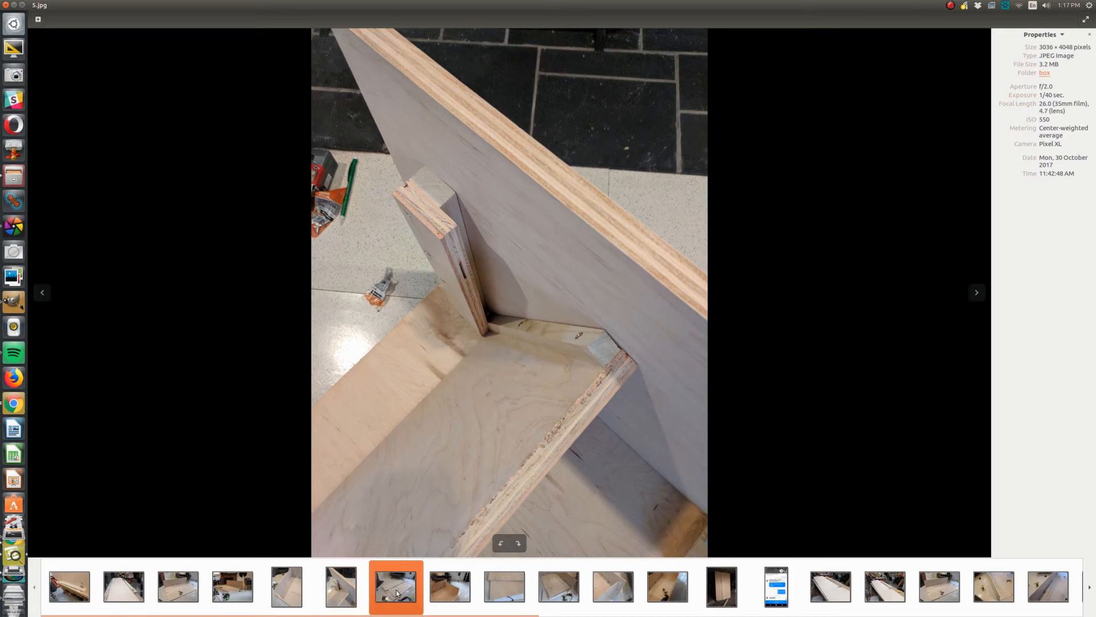
- Step through 6.jpg, 7.jpg and 7b.jpg to the overhead box-corner photo 8.jpg
left_click(976, 293)
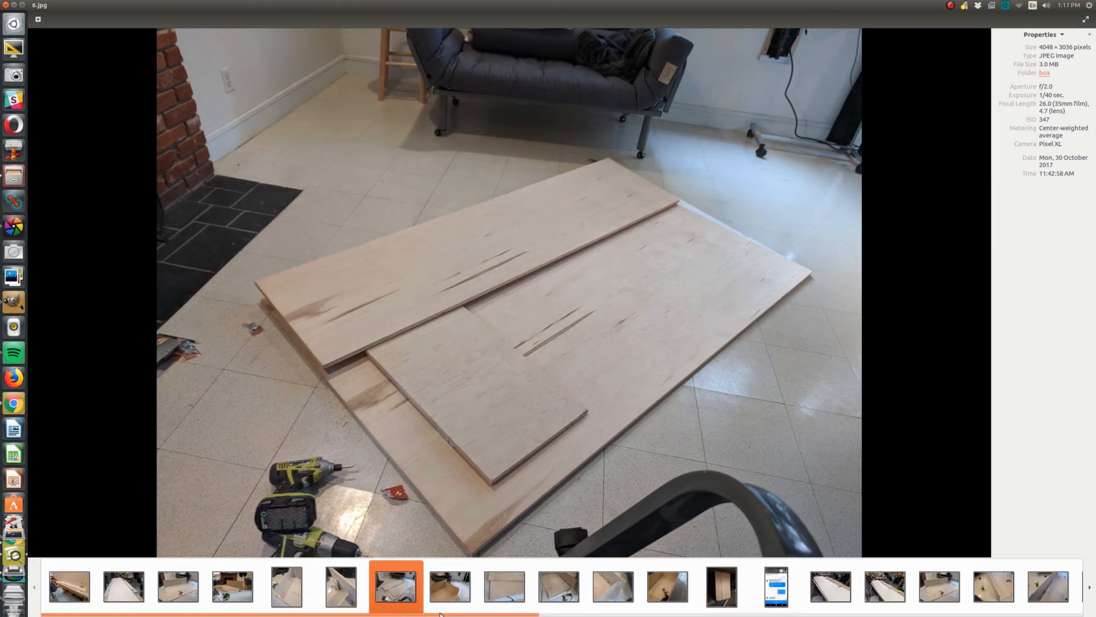
left_click(449, 586)
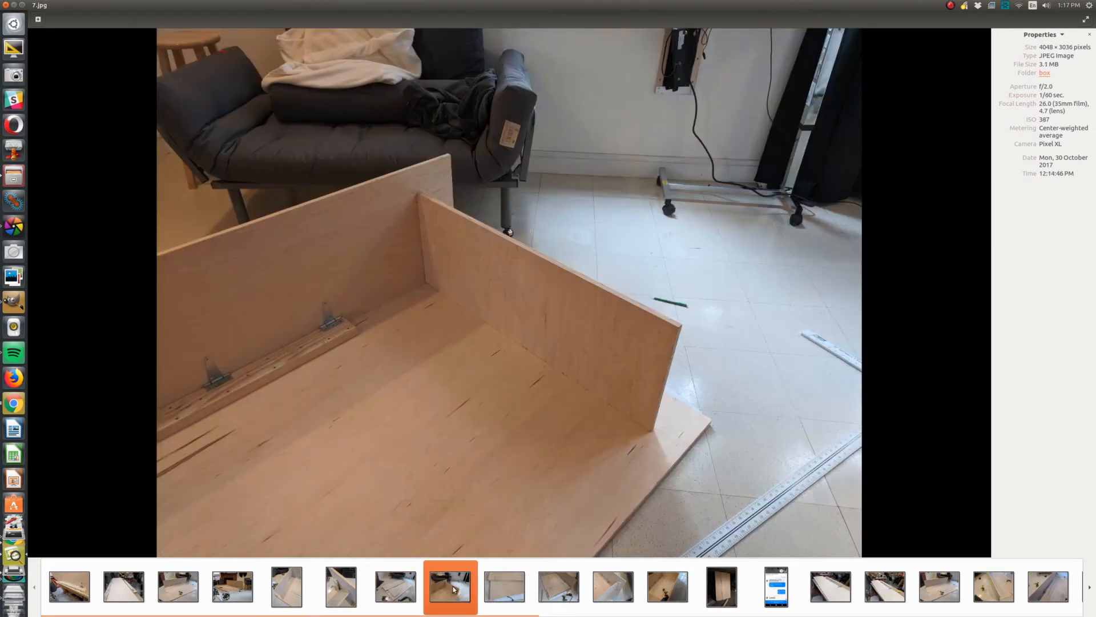
mouse_move(451, 586)
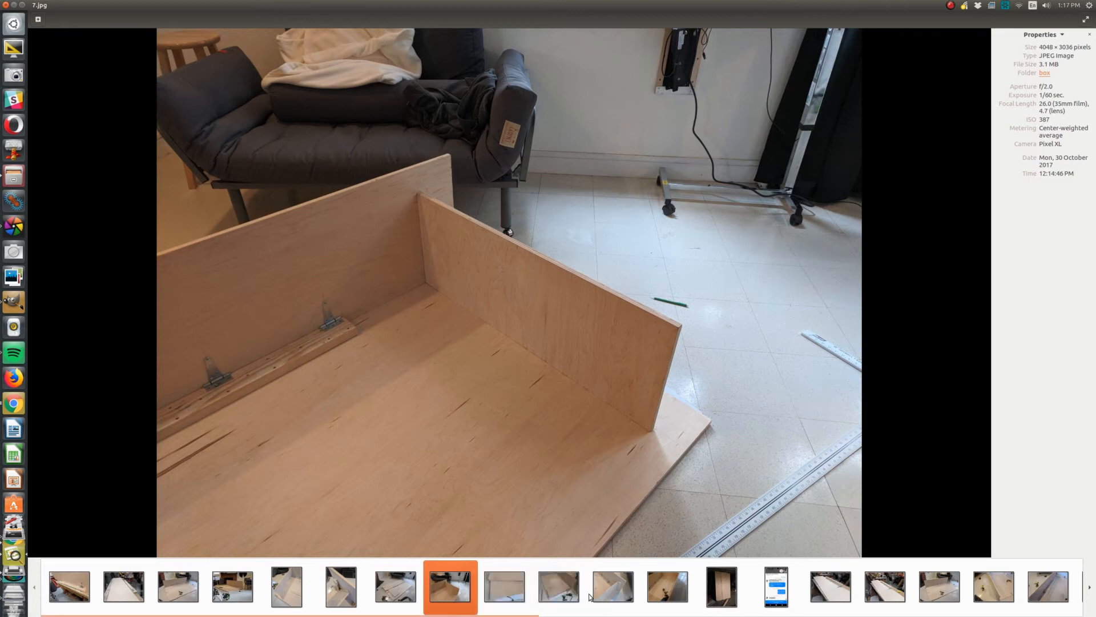
left_click(504, 586)
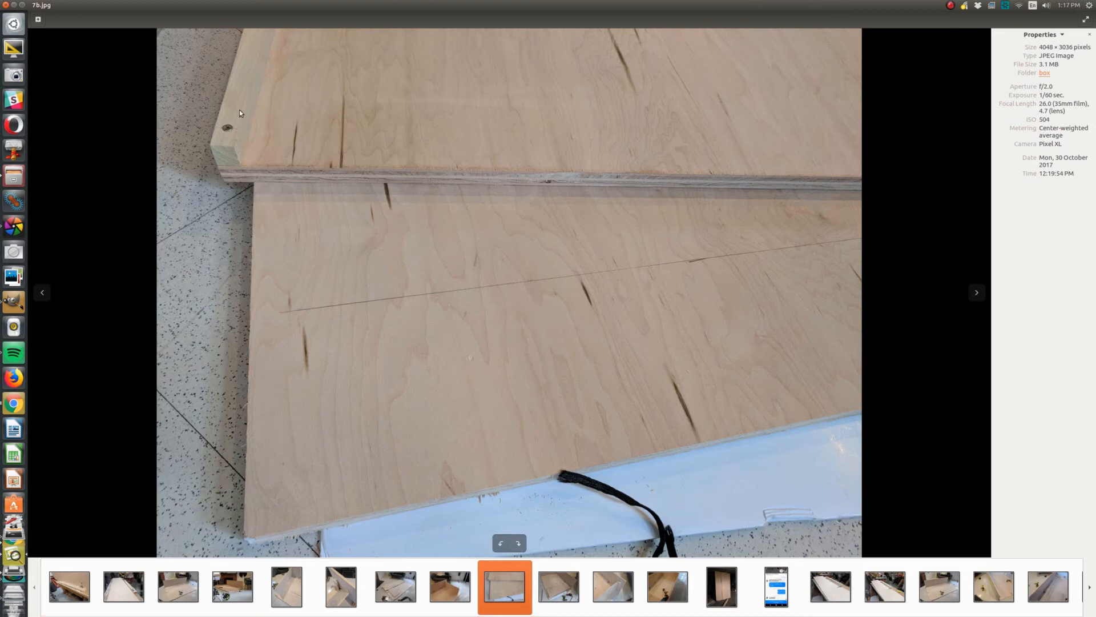
mouse_move(252, 81)
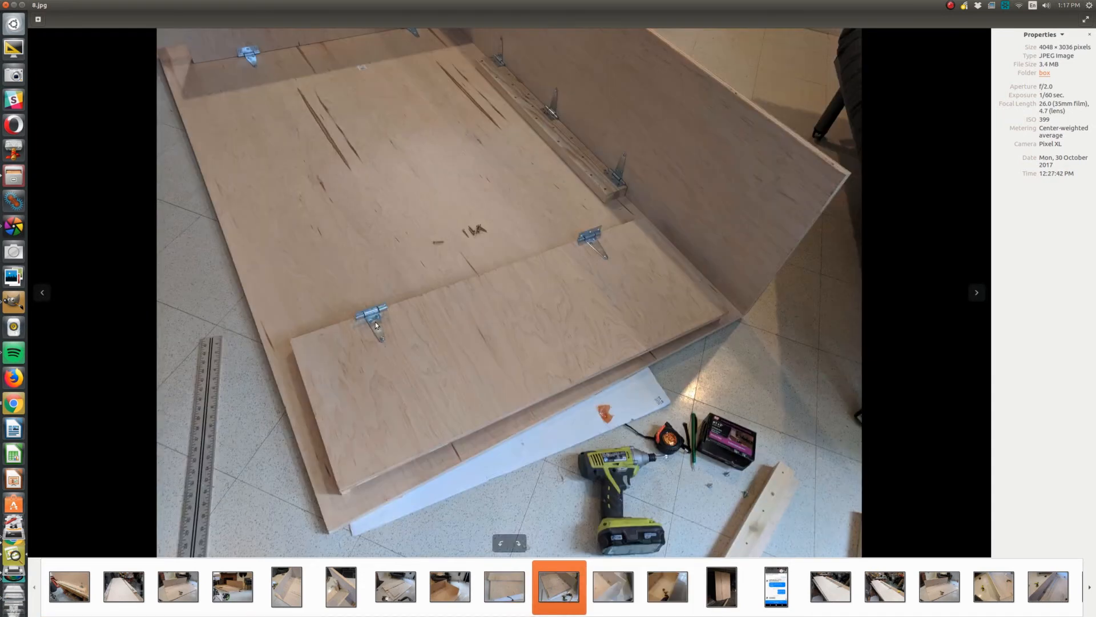
mouse_move(604, 371)
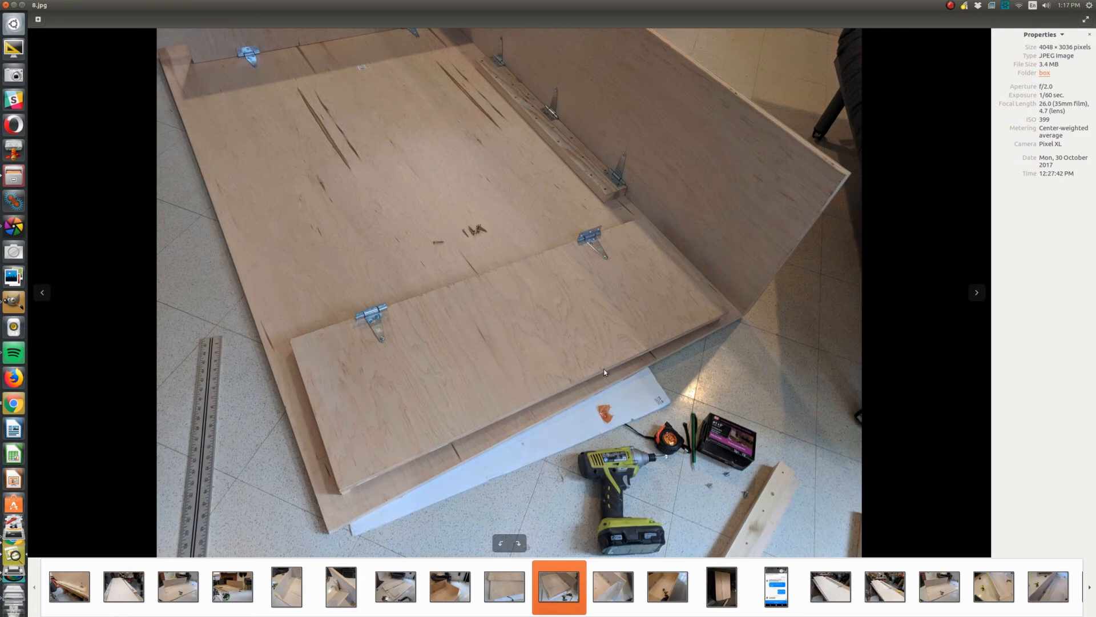
left_click(612, 585)
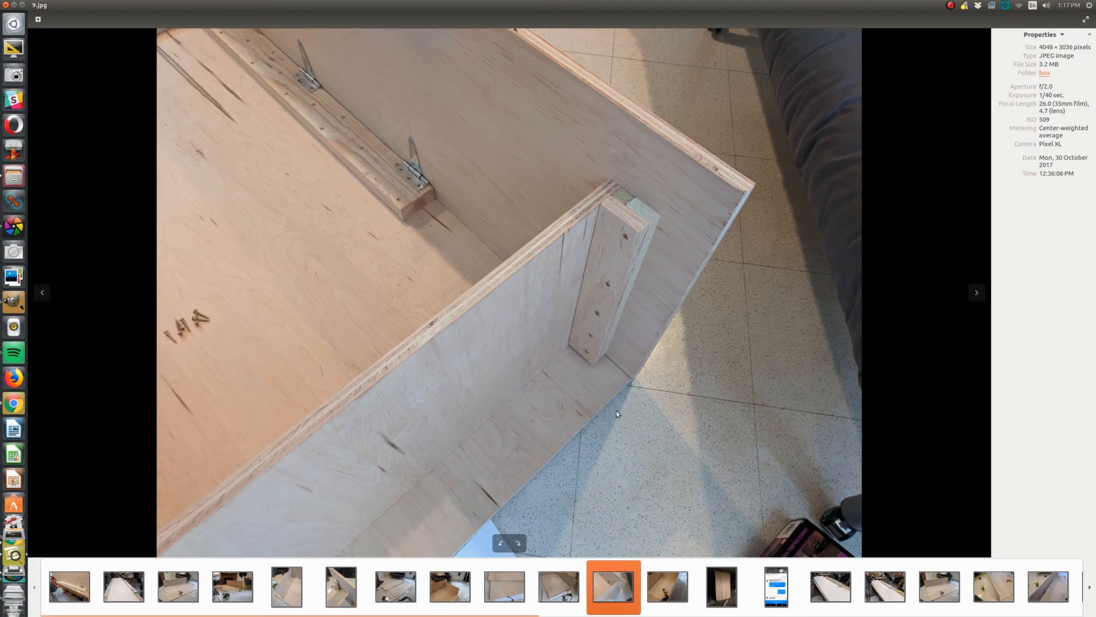
mouse_move(390, 391)
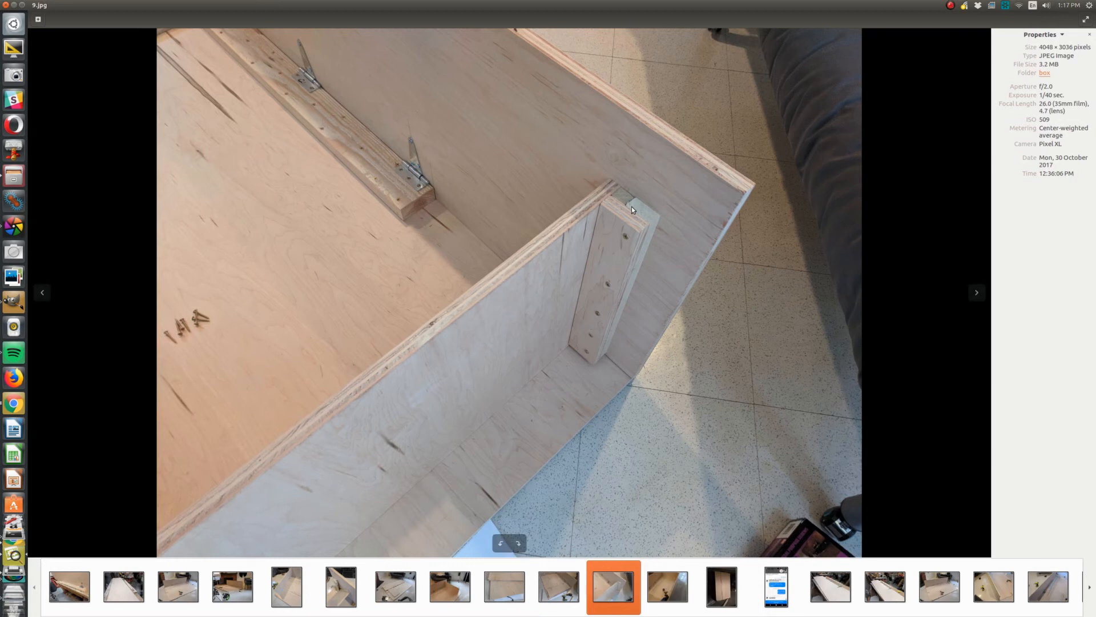
mouse_move(647, 217)
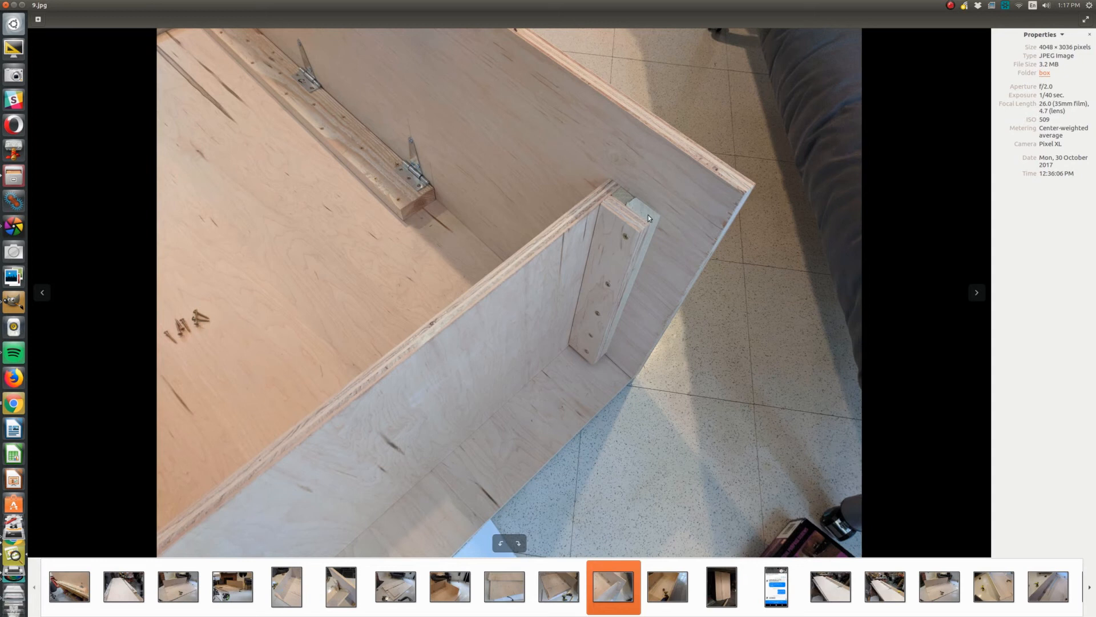
mouse_move(621, 278)
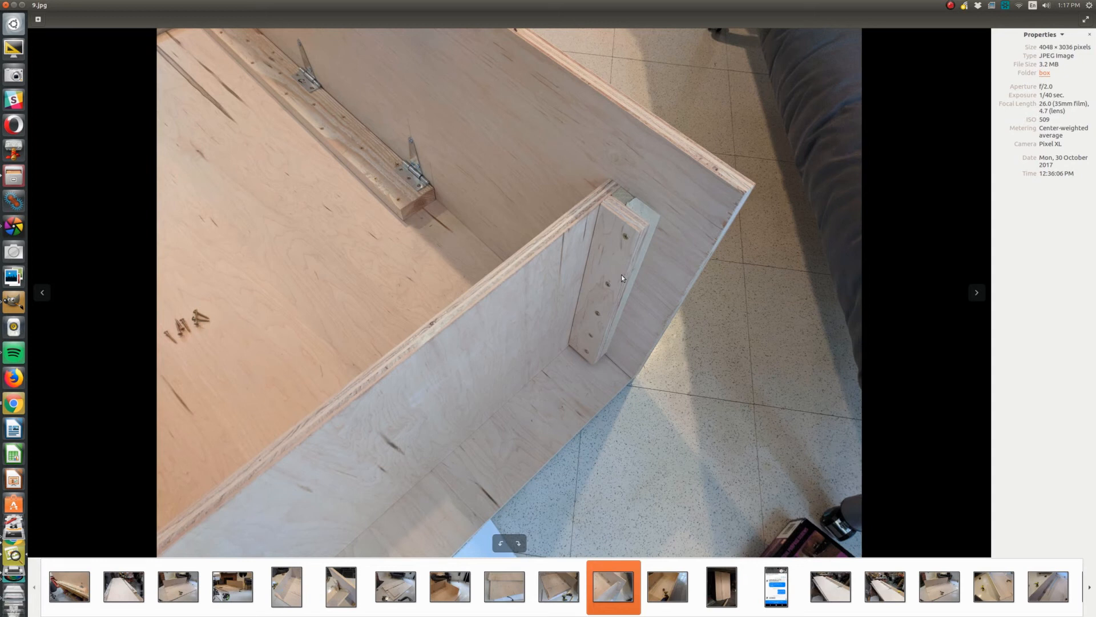
mouse_move(588, 463)
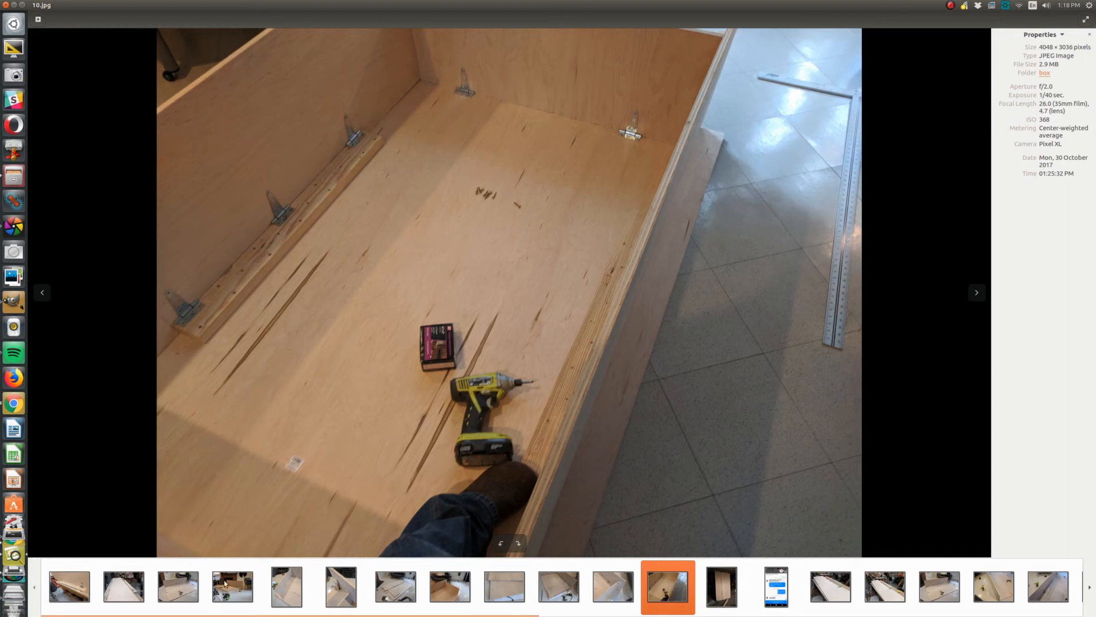
mouse_move(709, 90)
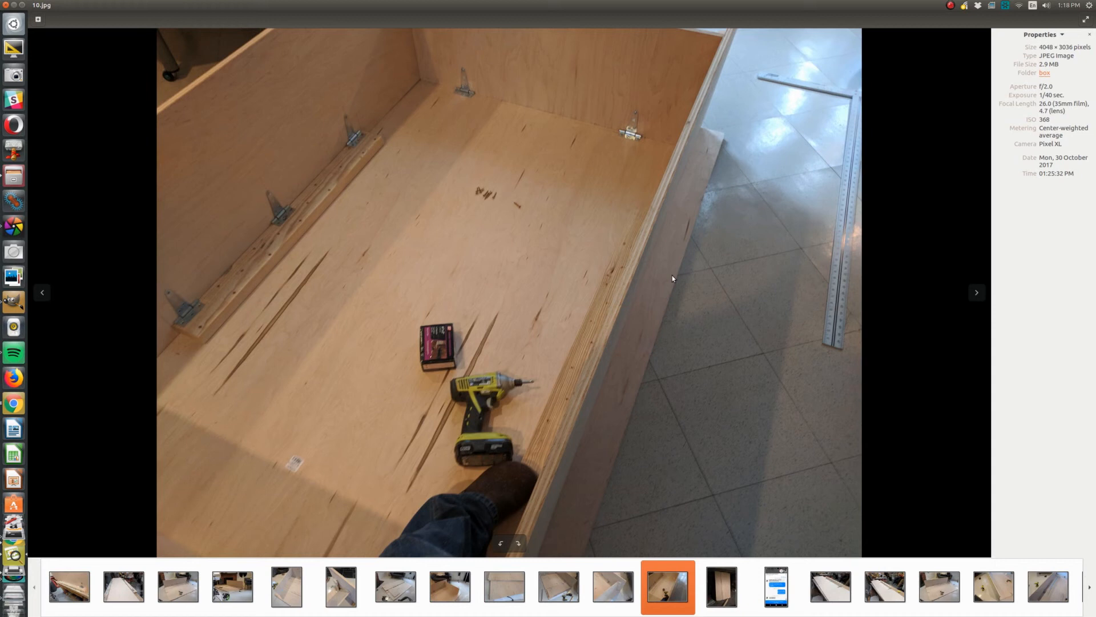
mouse_move(711, 89)
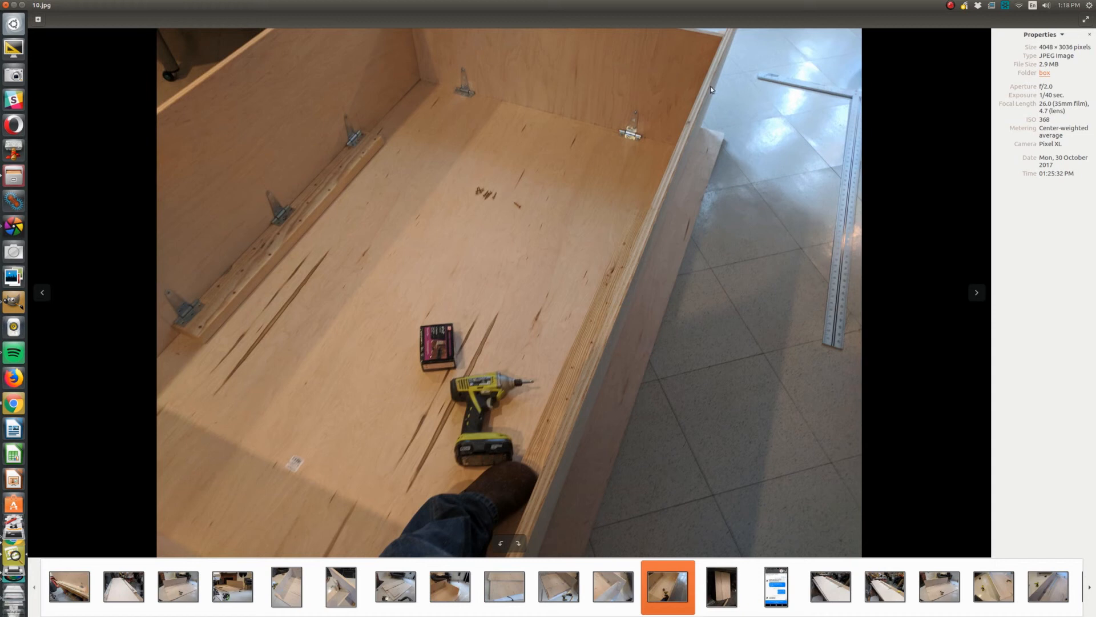
mouse_move(628, 283)
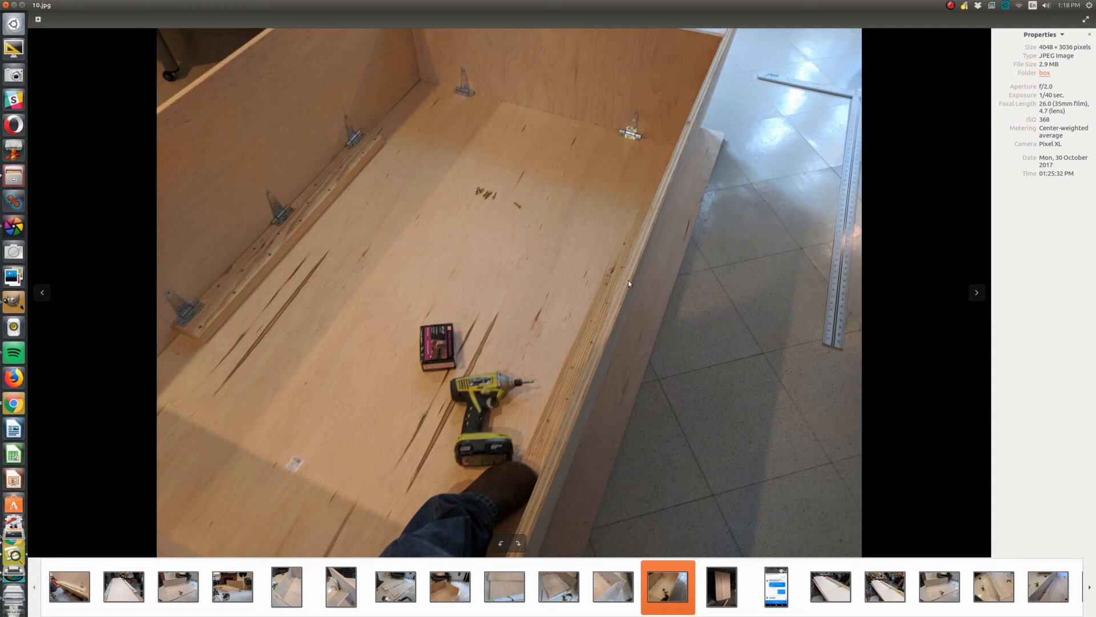
mouse_move(594, 335)
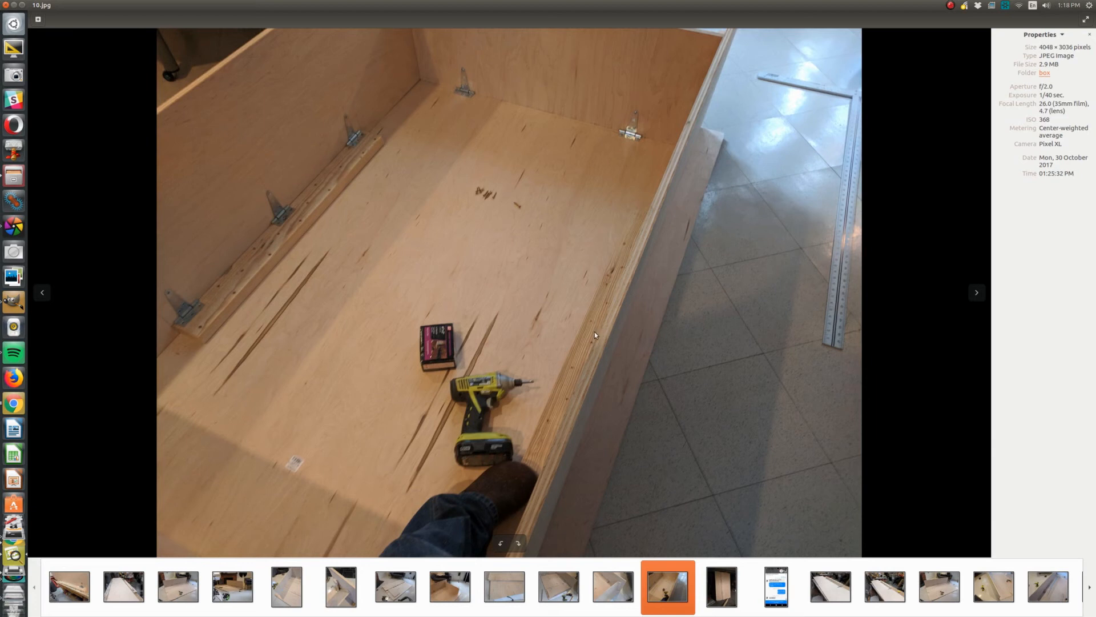
mouse_move(603, 339)
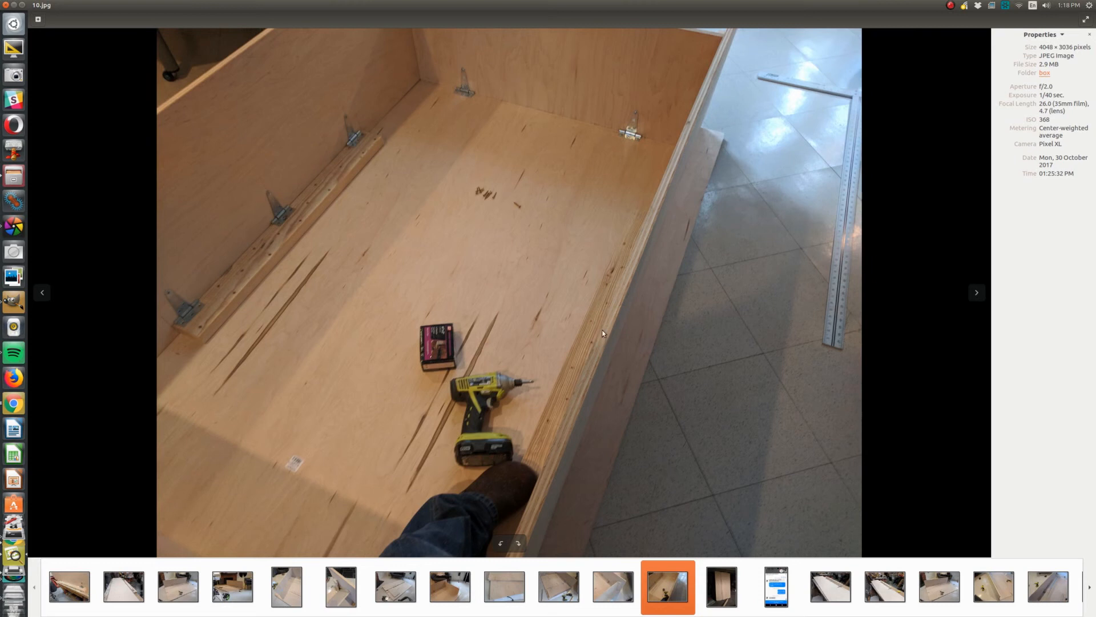
mouse_move(585, 345)
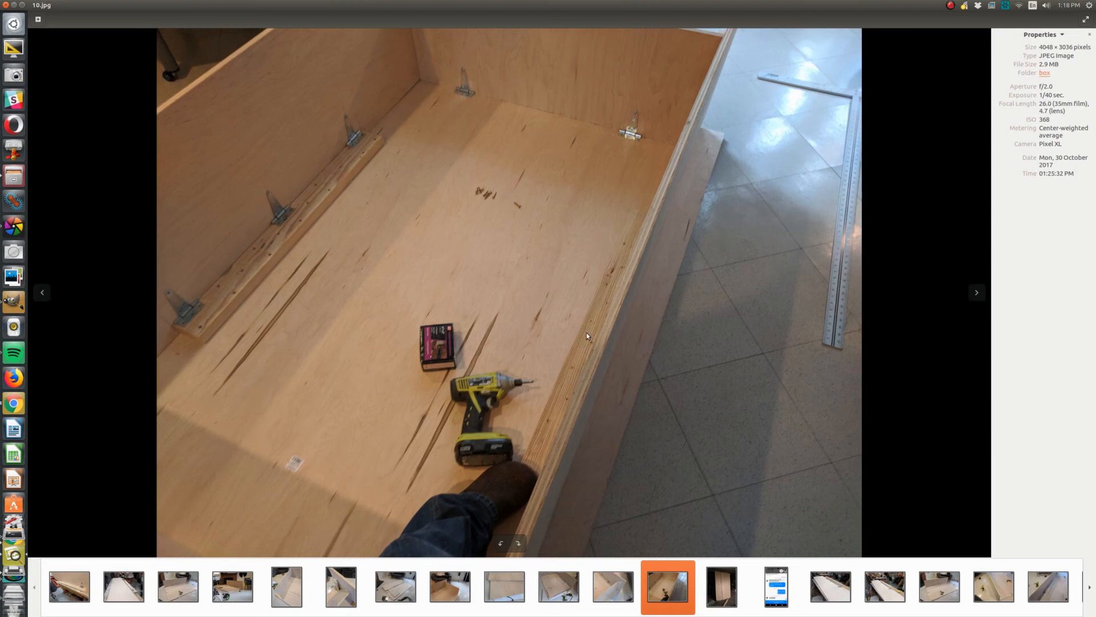
mouse_move(668, 81)
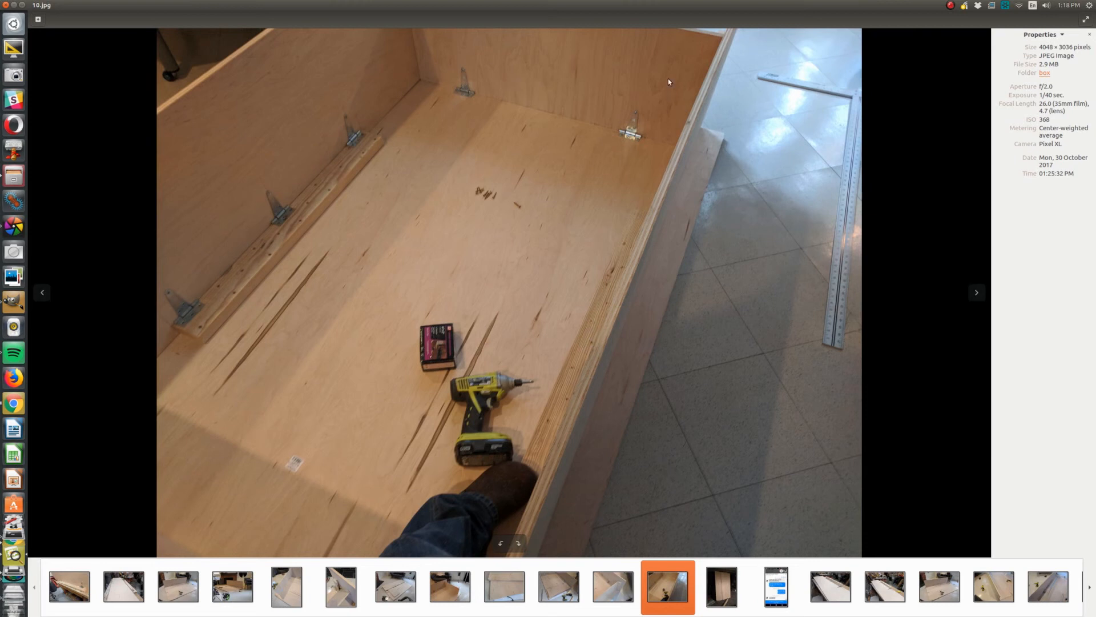
mouse_move(343, 518)
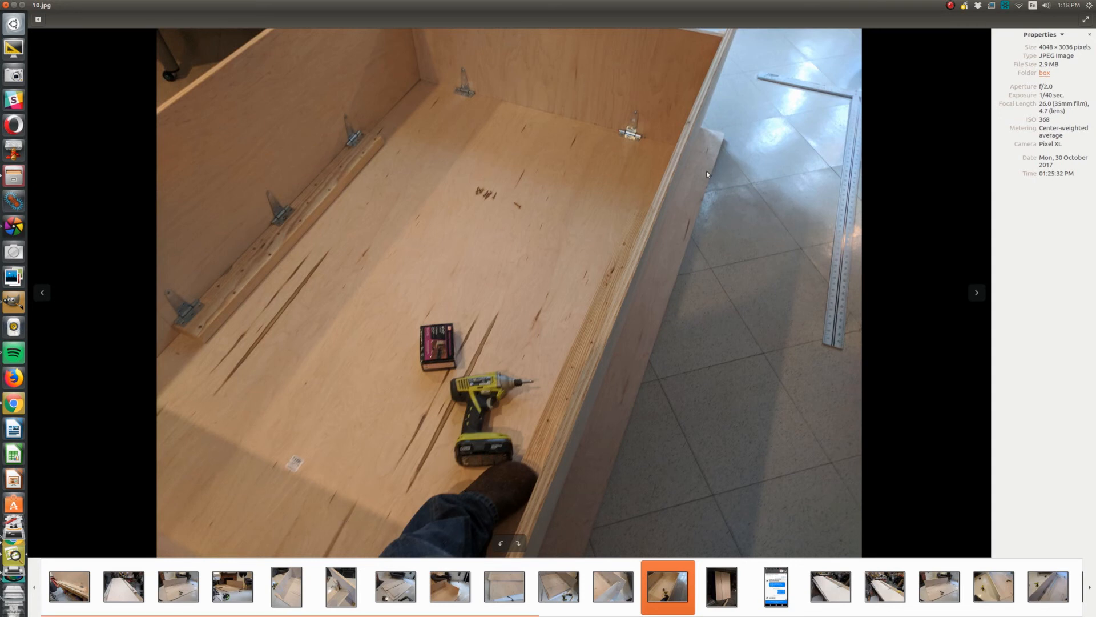
mouse_move(566, 239)
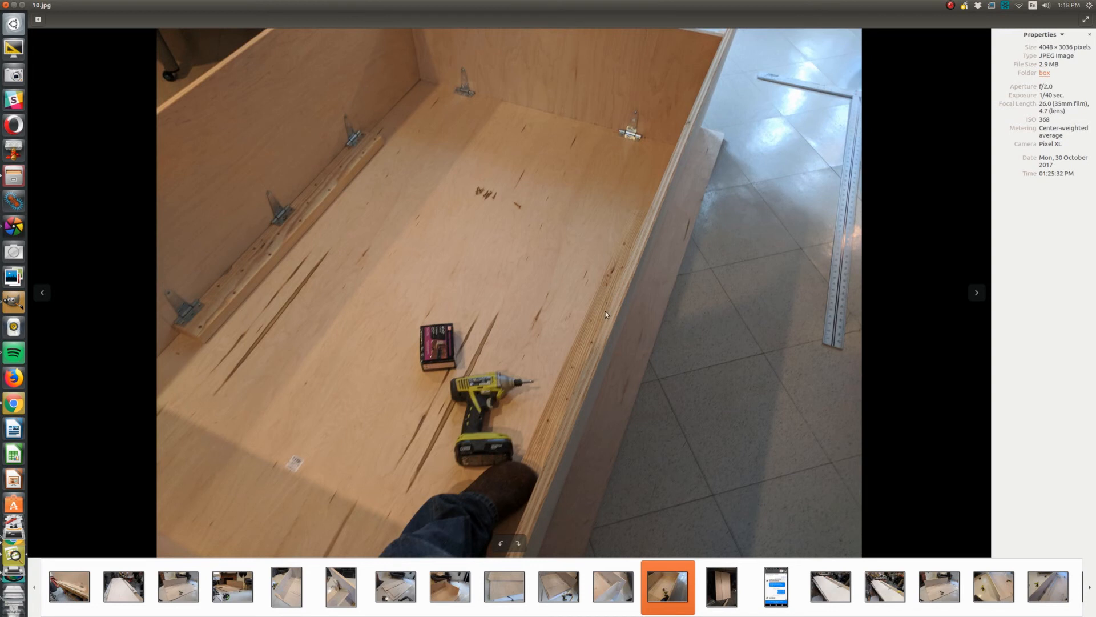
mouse_move(590, 324)
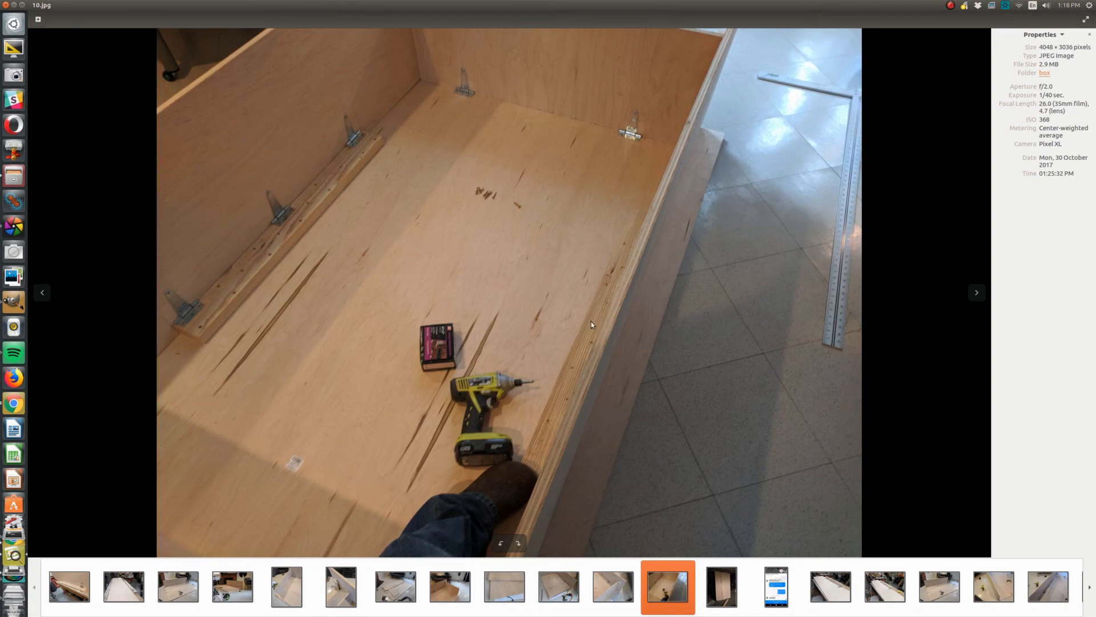
mouse_move(657, 280)
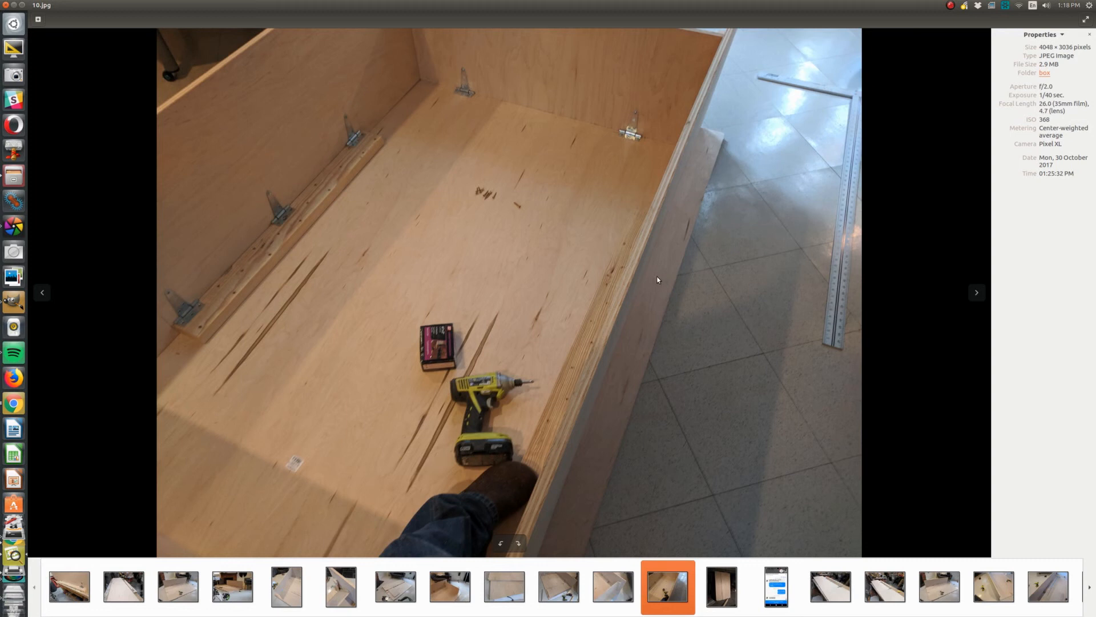
mouse_move(648, 292)
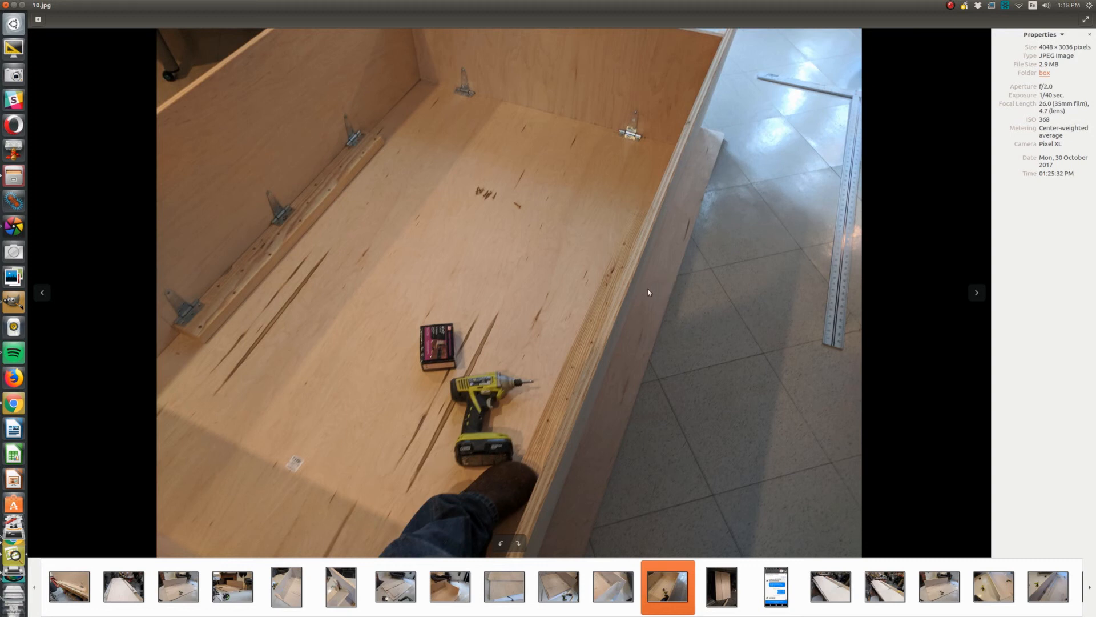
mouse_move(707, 143)
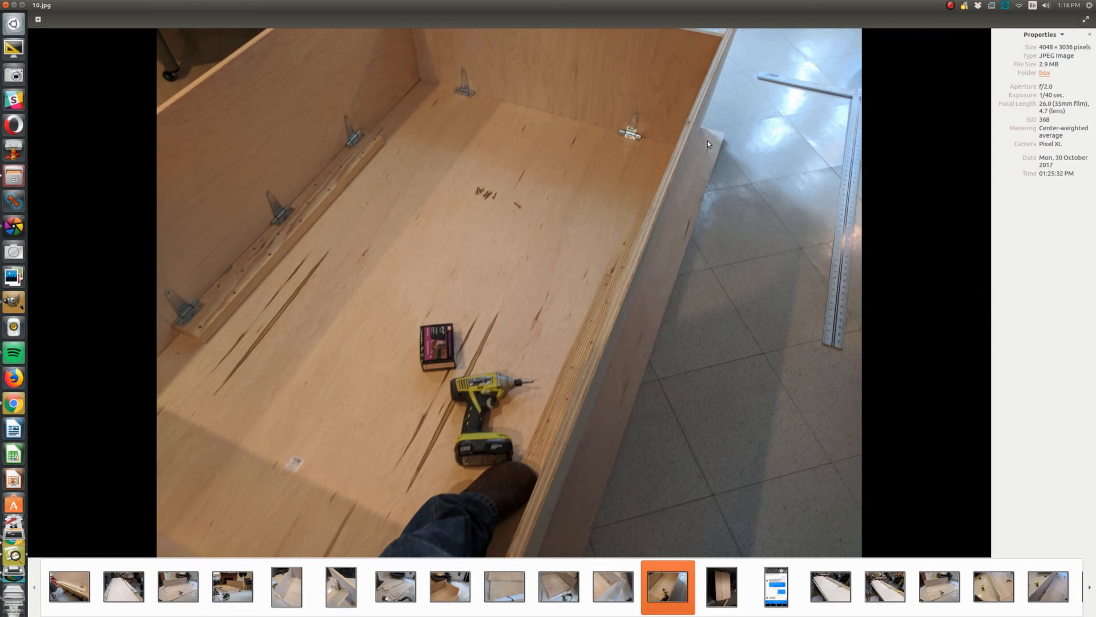
mouse_move(534, 65)
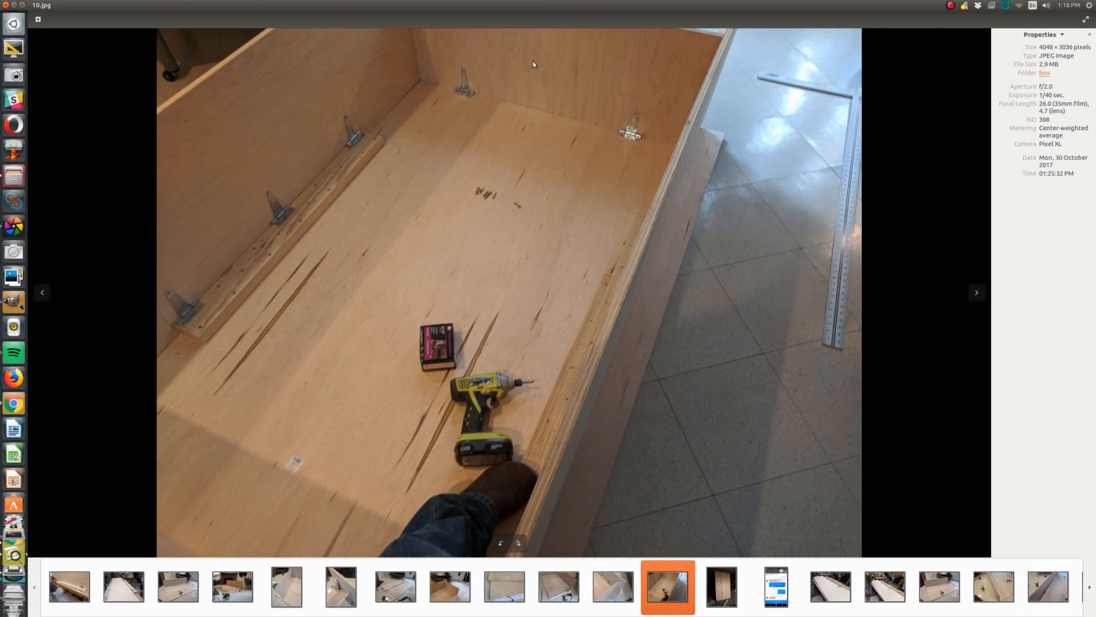
mouse_move(618, 71)
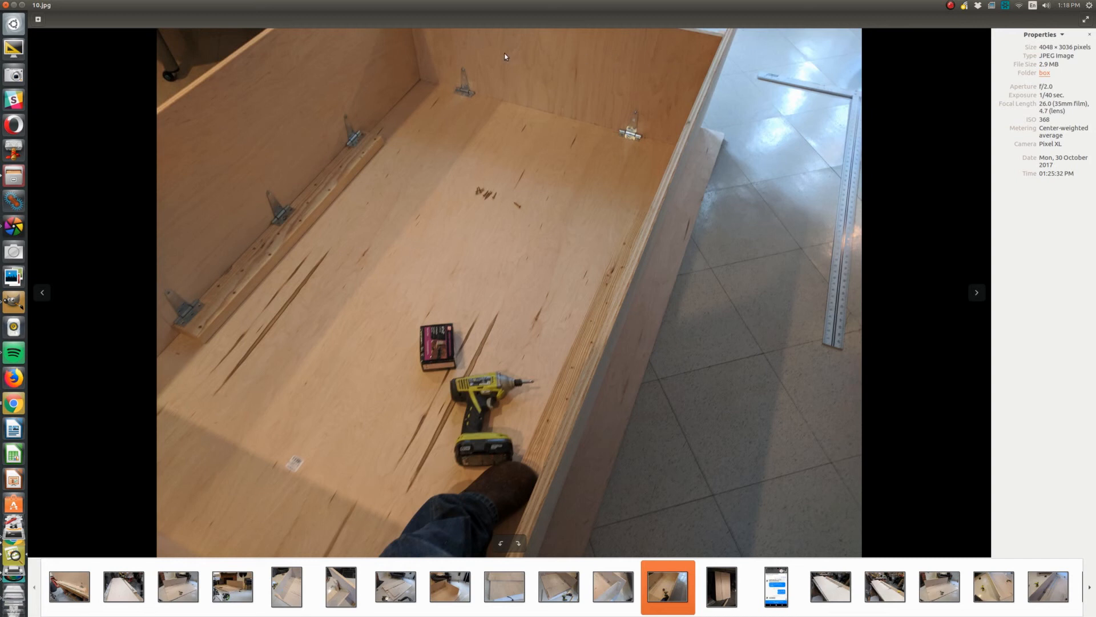
mouse_move(692, 149)
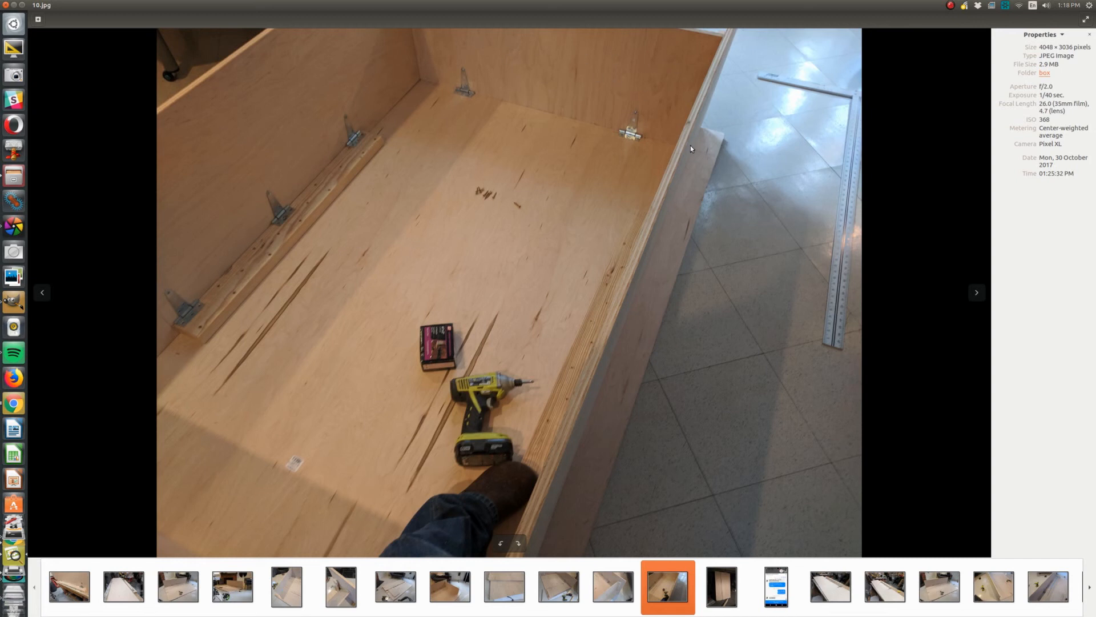
mouse_move(713, 168)
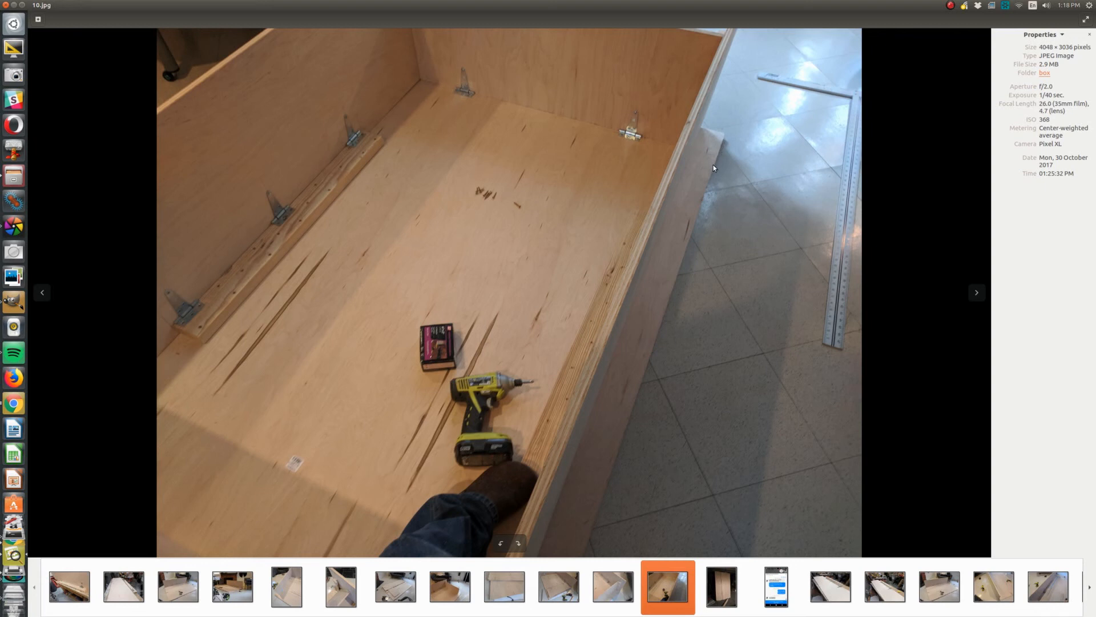
mouse_move(724, 135)
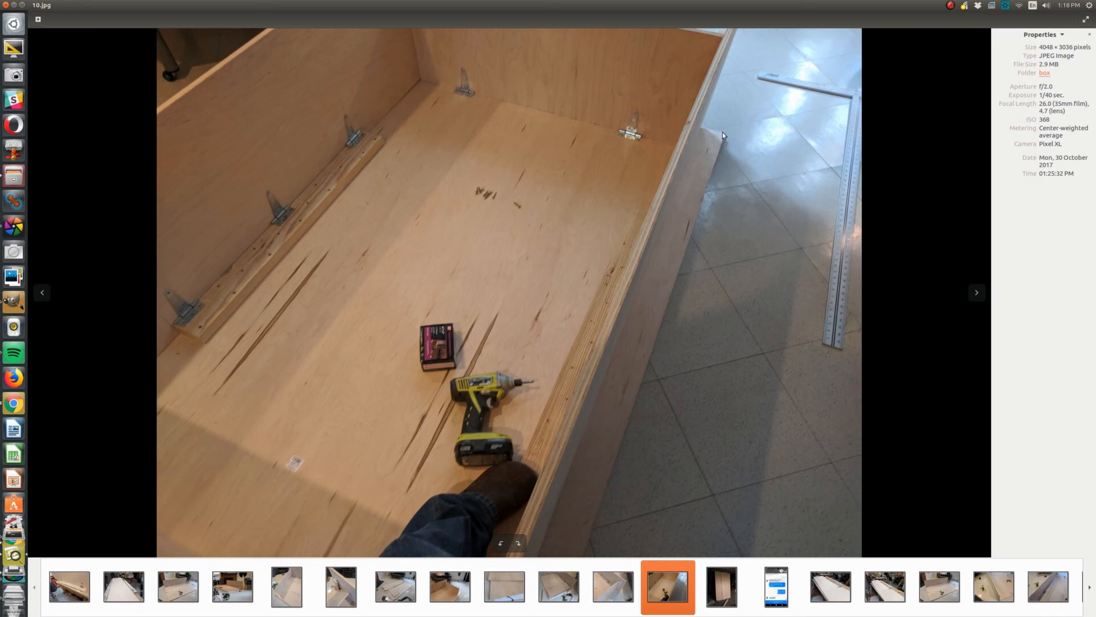
mouse_move(709, 163)
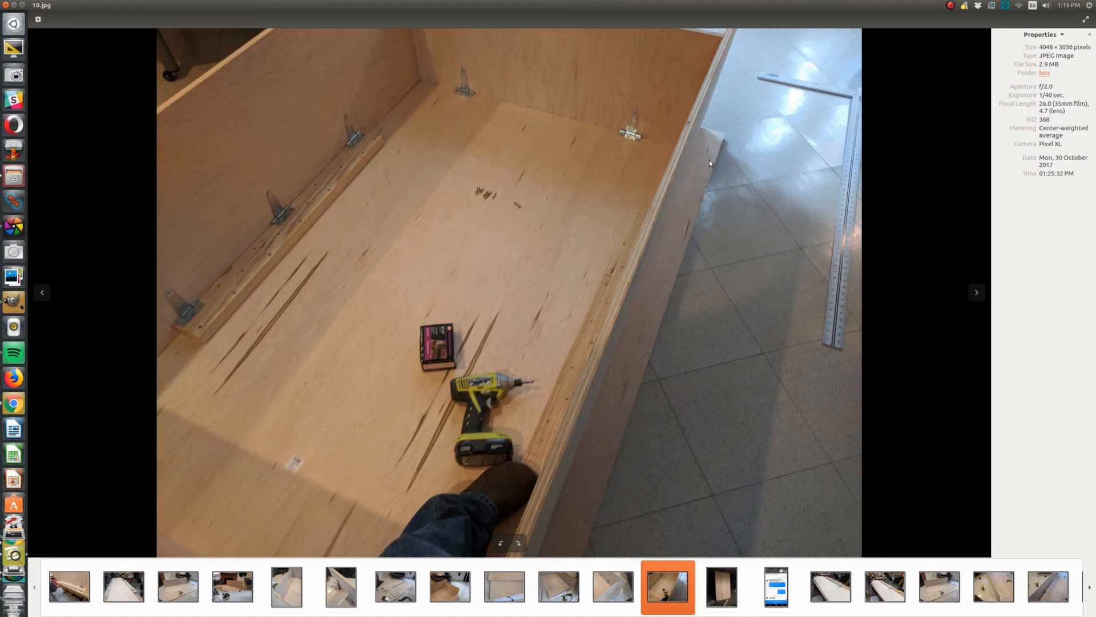
mouse_move(717, 187)
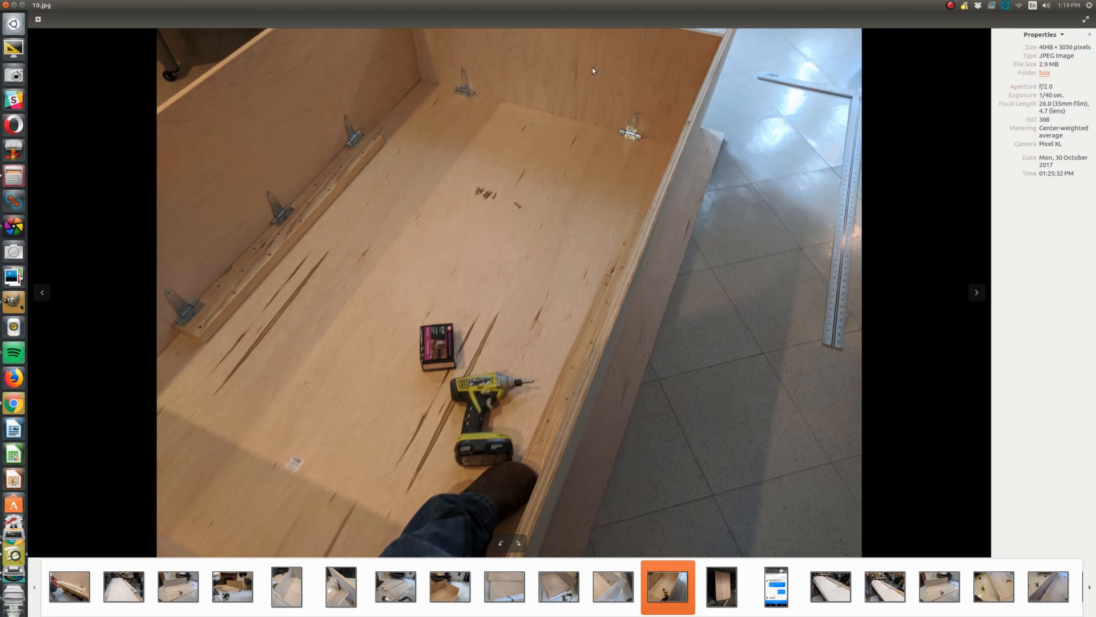
mouse_move(626, 71)
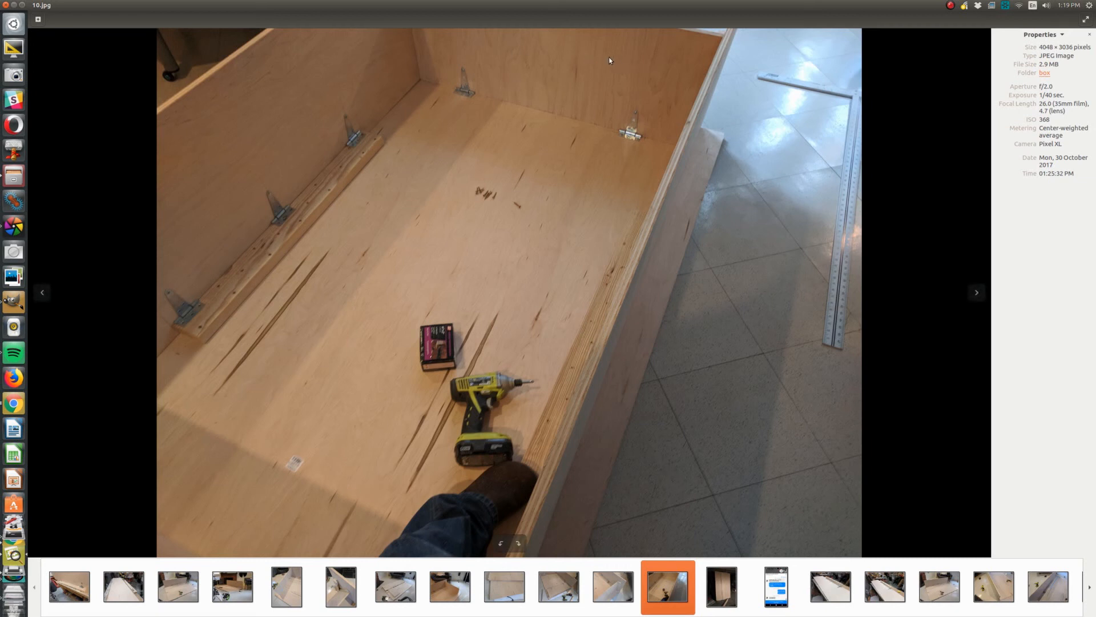
mouse_move(684, 170)
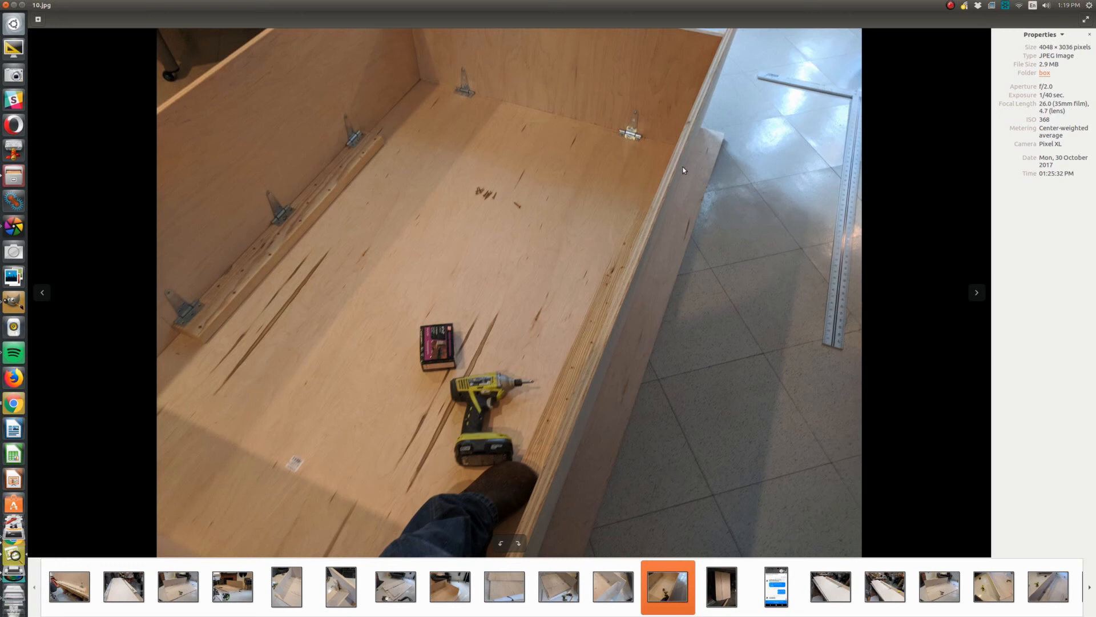
mouse_move(680, 161)
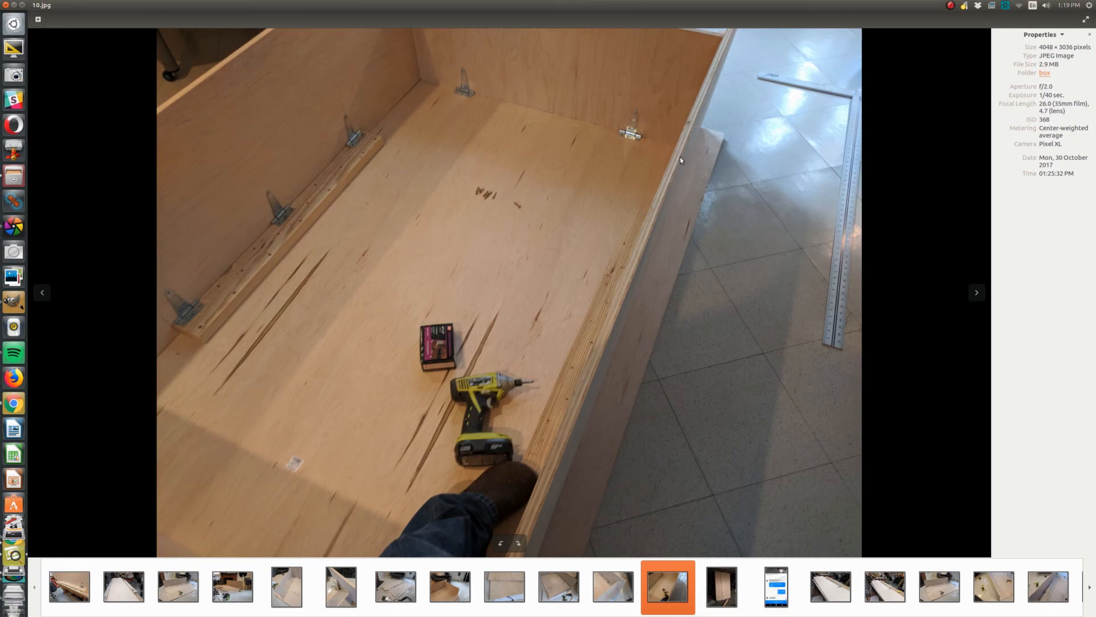
mouse_move(594, 110)
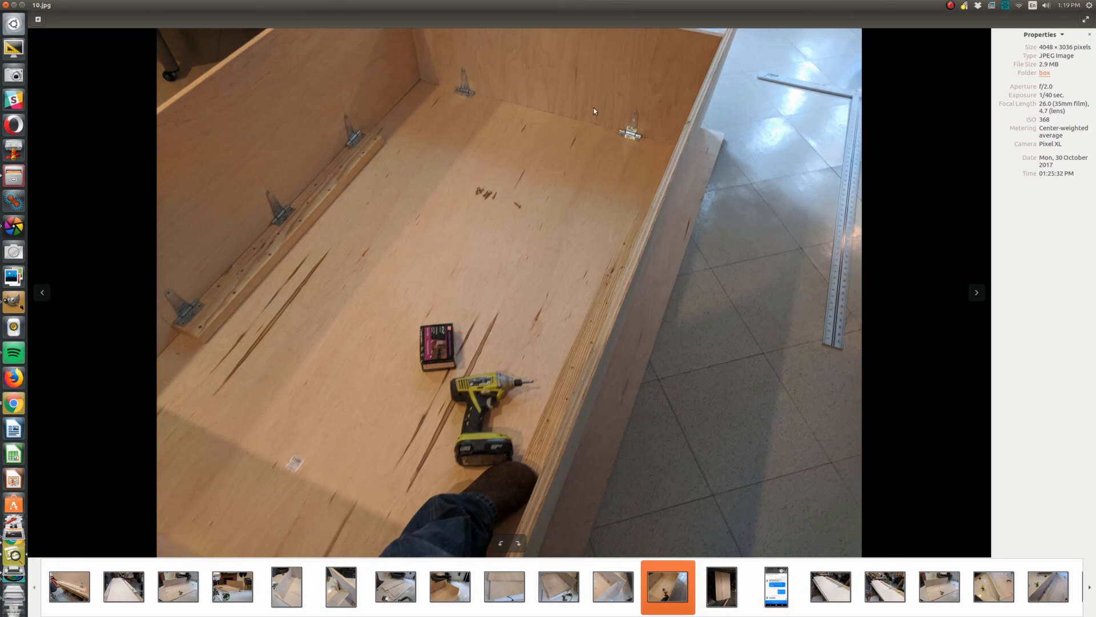